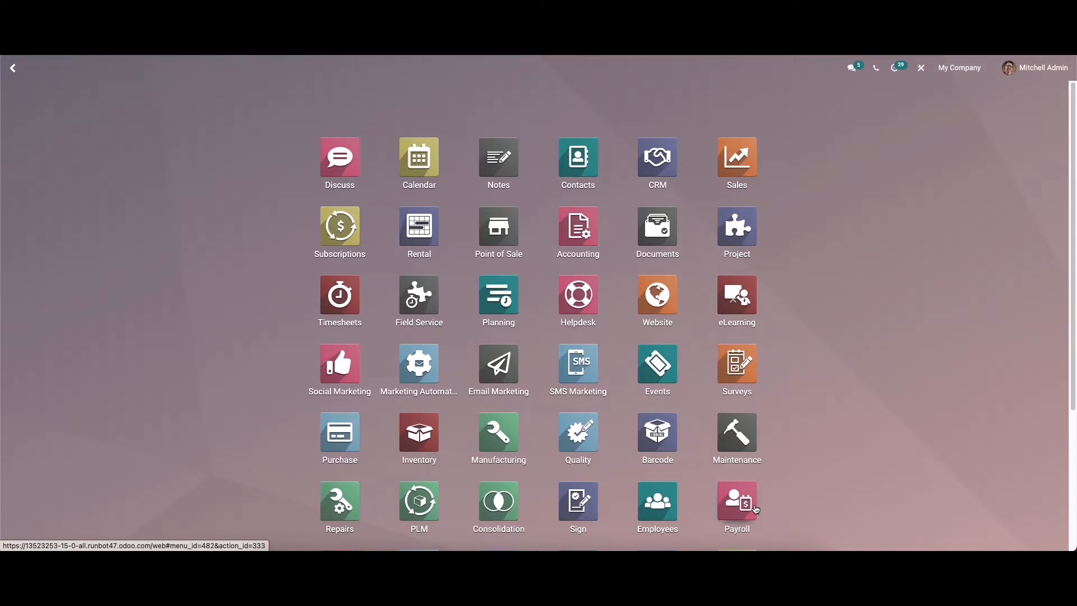
Step: Launch the Payroll app and reveal its Configuration menu options
click(735, 500)
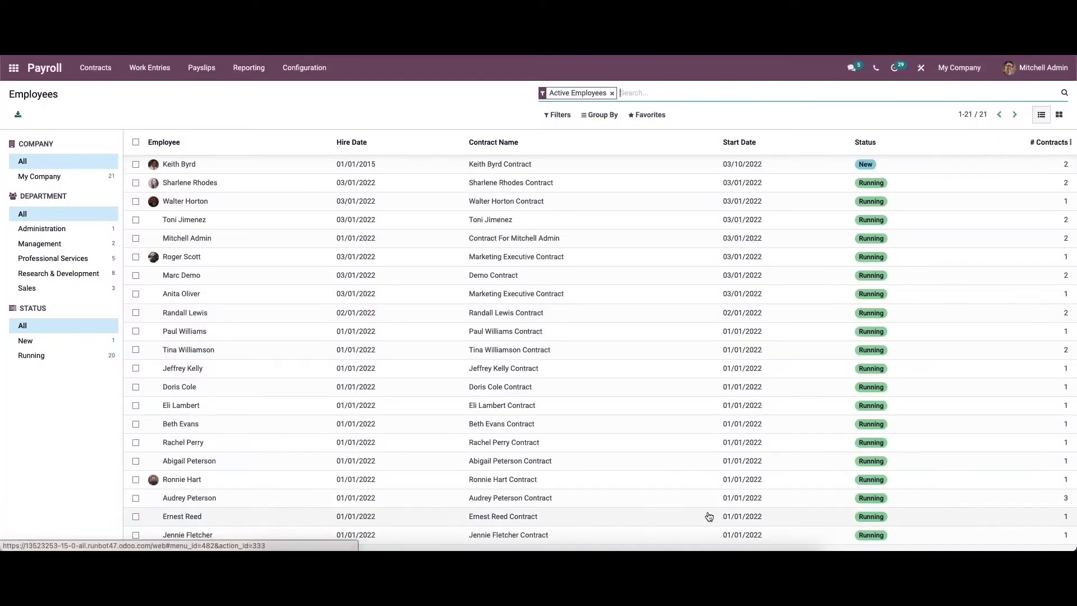
click(304, 67)
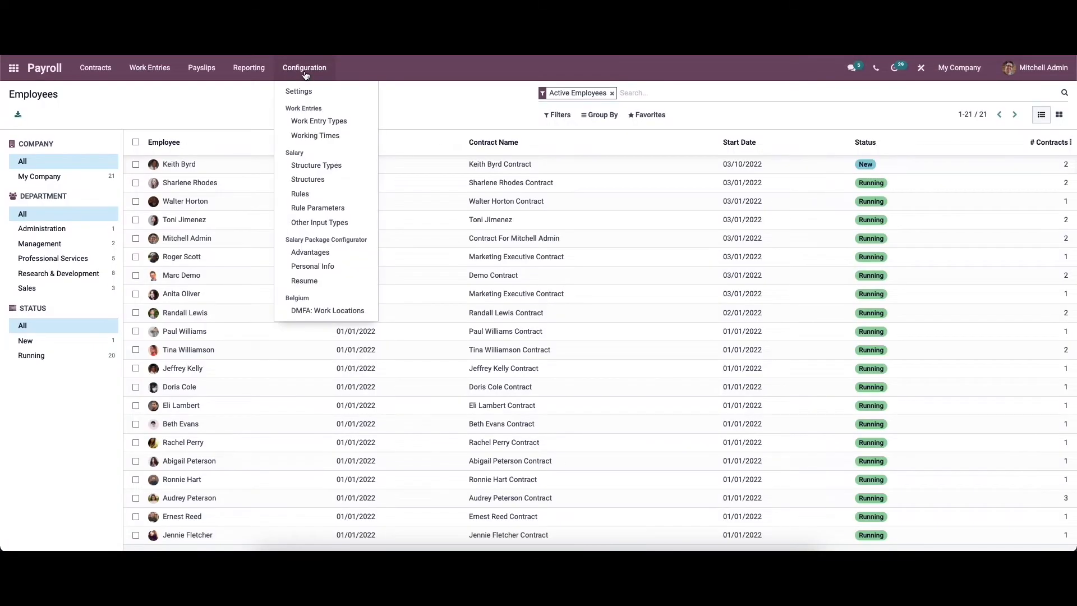
mouse_move(317, 121)
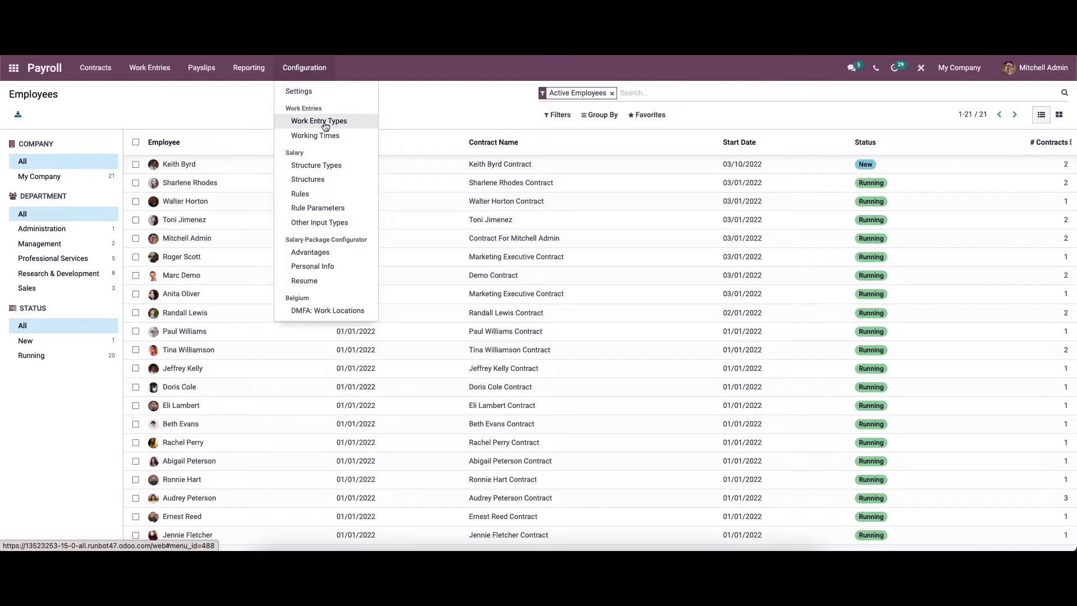
Step: Show Work Entry Types, briefly as Kanban cards, then back as a list with codes and colours
click(318, 121)
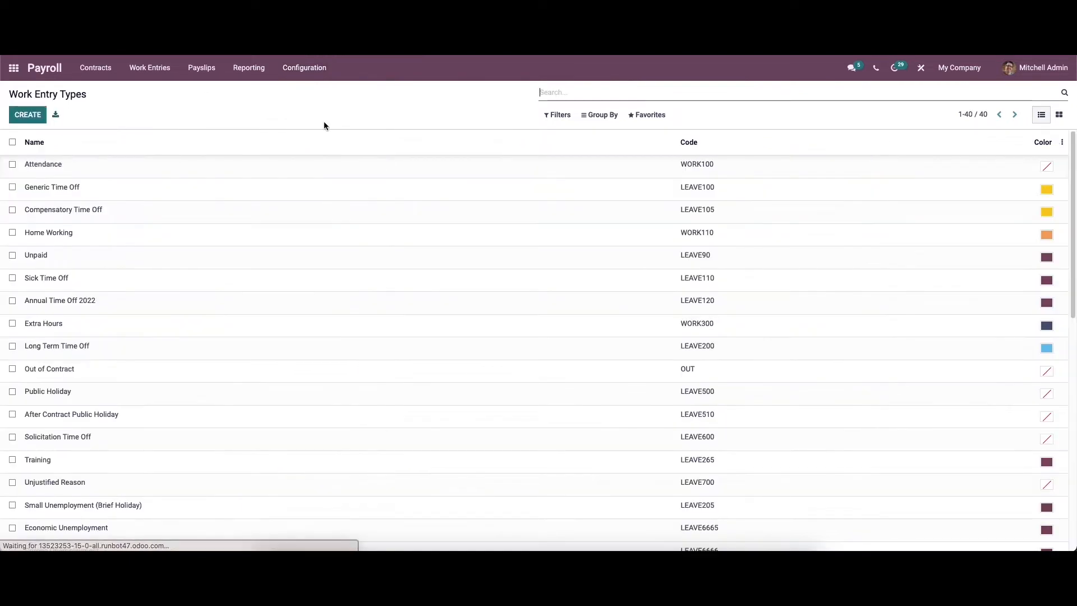
mouse_move(249, 259)
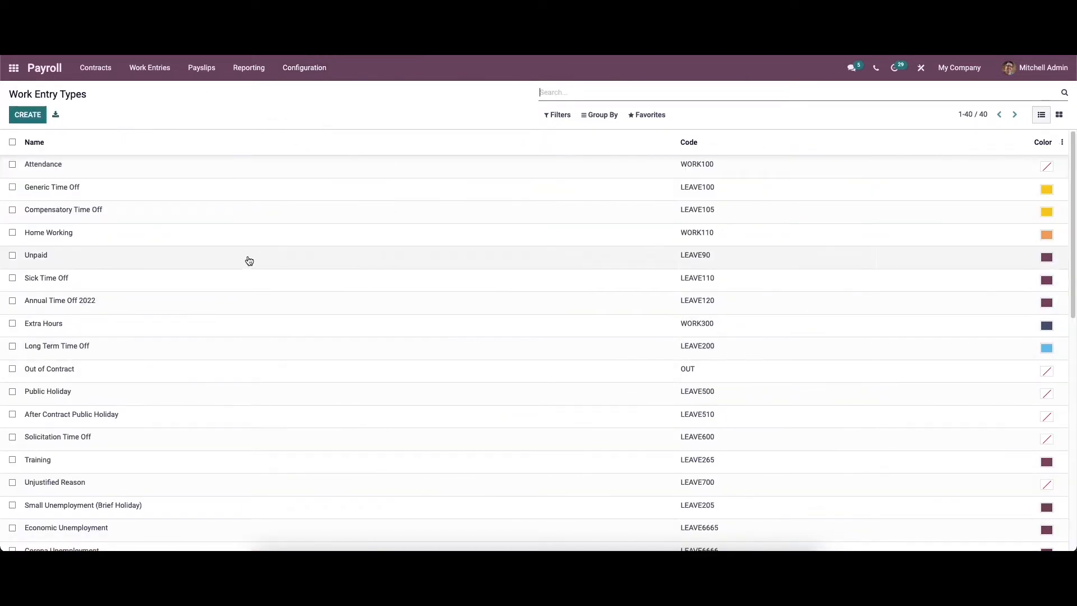
mouse_move(180, 262)
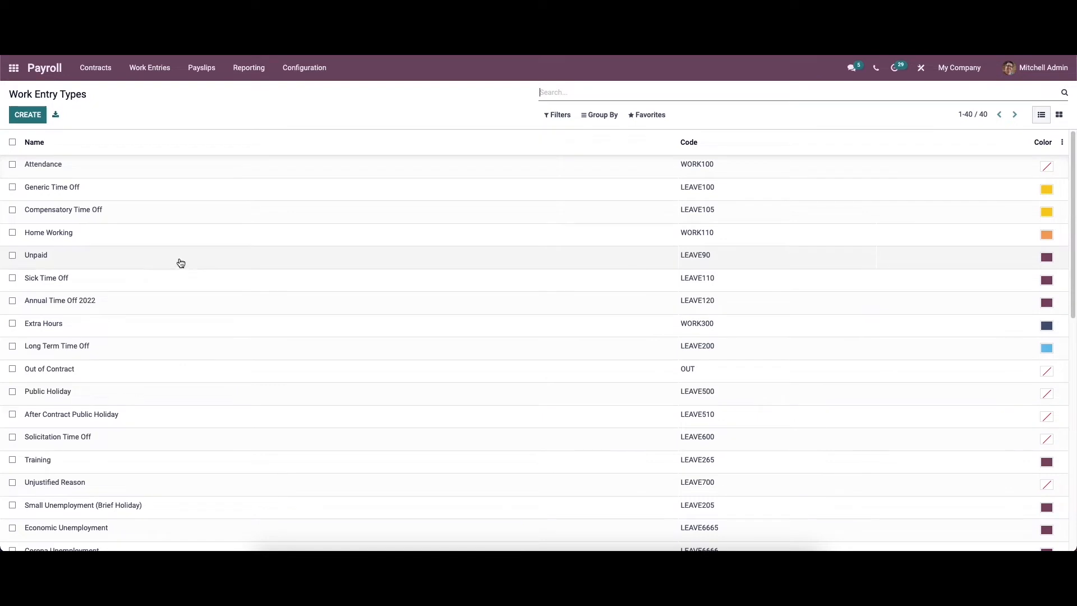
mouse_move(369, 243)
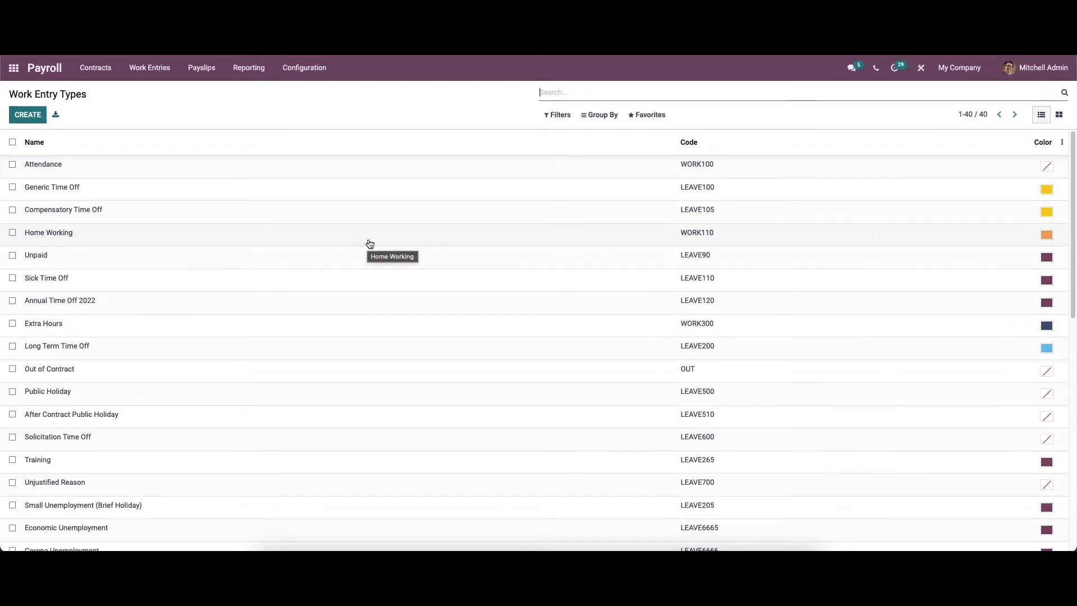
mouse_move(1030, 118)
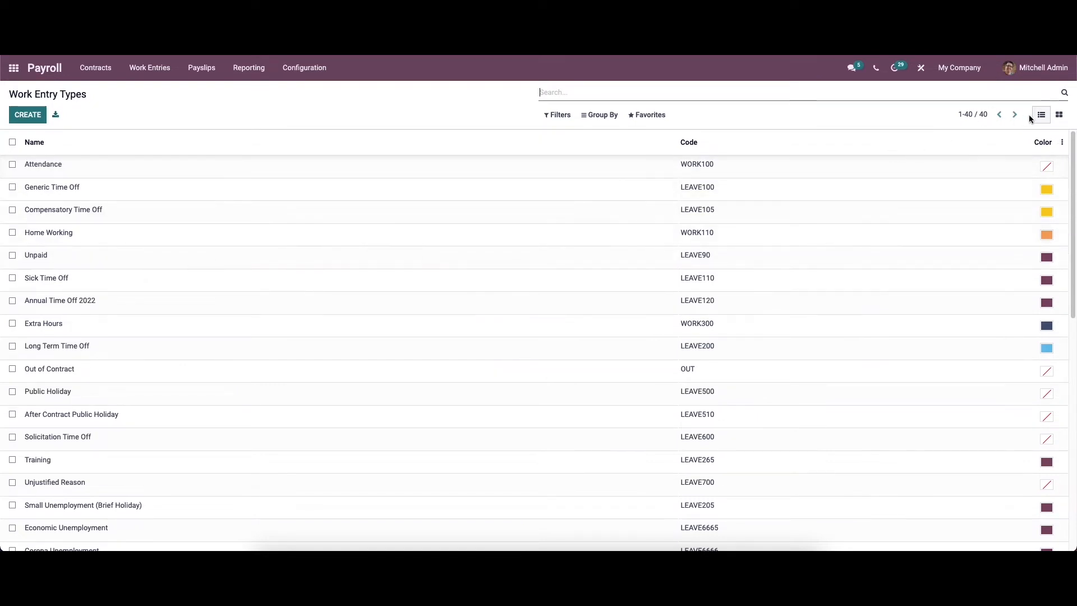
click(1058, 114)
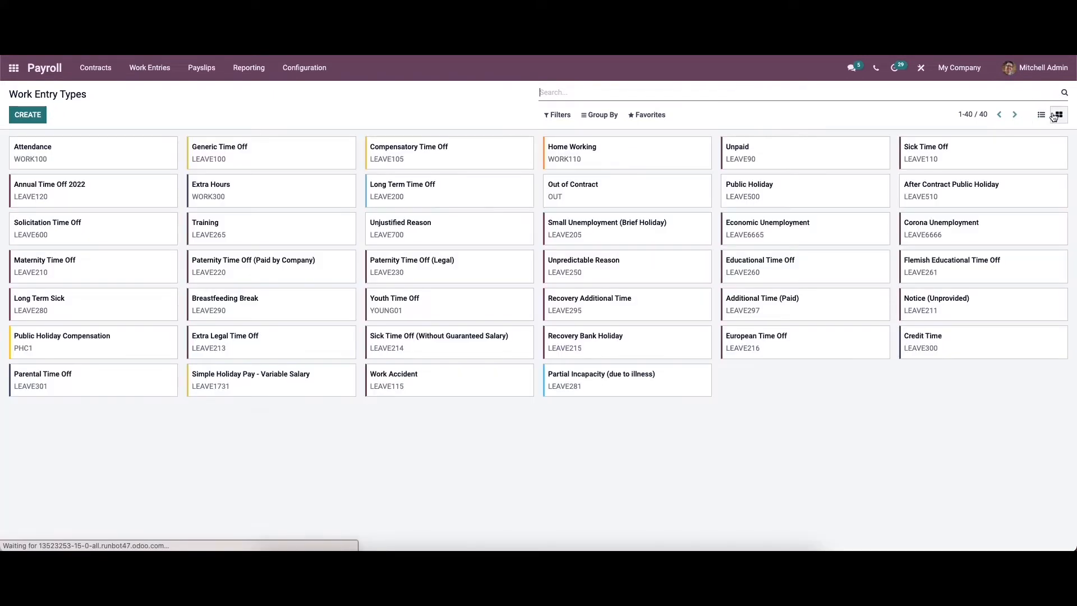
click(1041, 114)
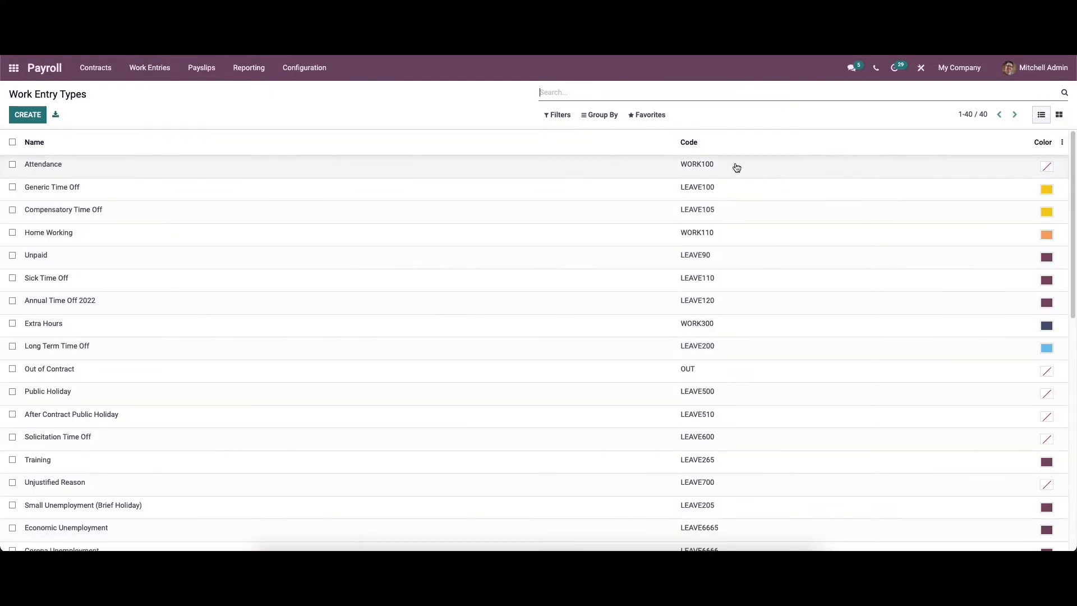
mouse_move(557, 115)
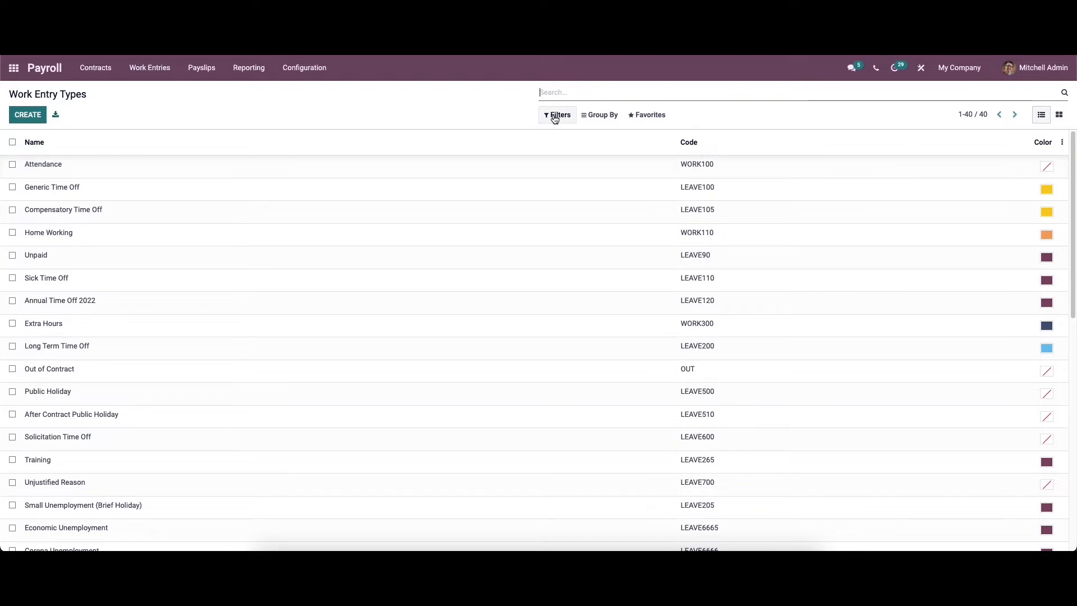
mouse_move(650, 114)
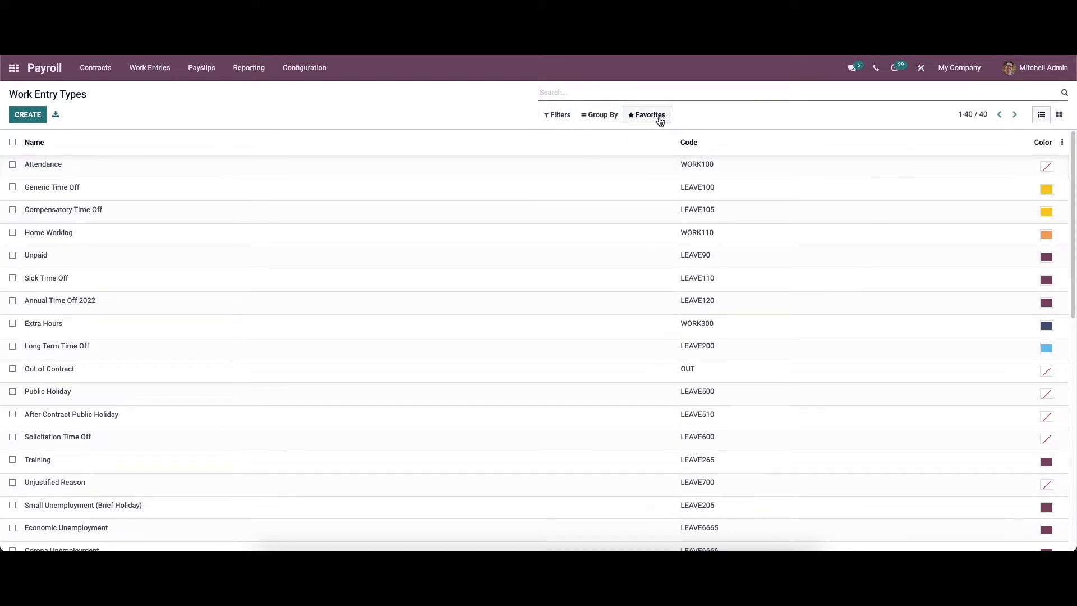
mouse_move(337, 224)
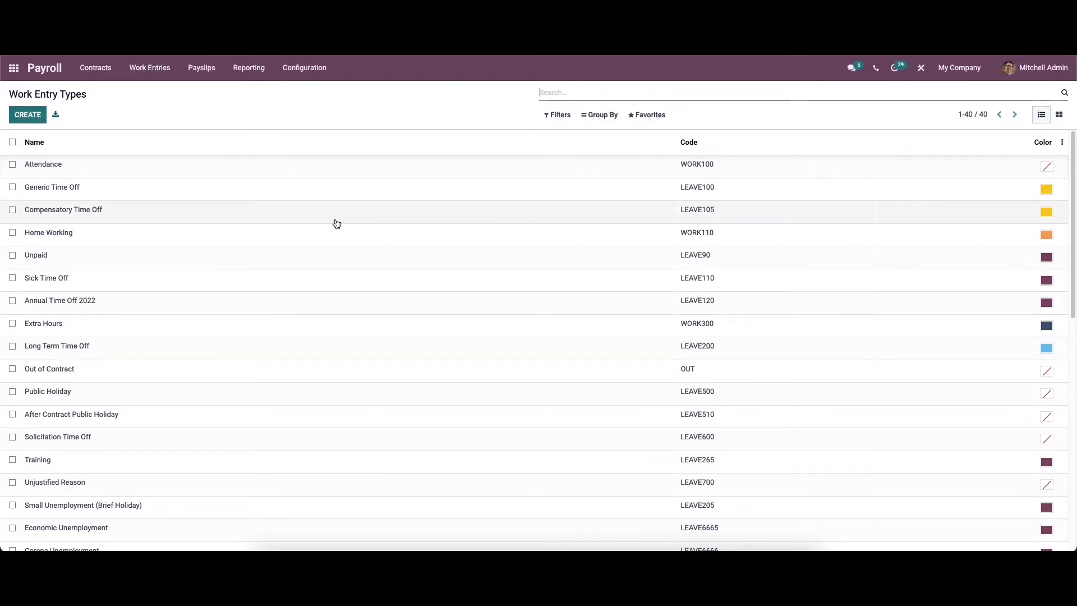
click(42, 164)
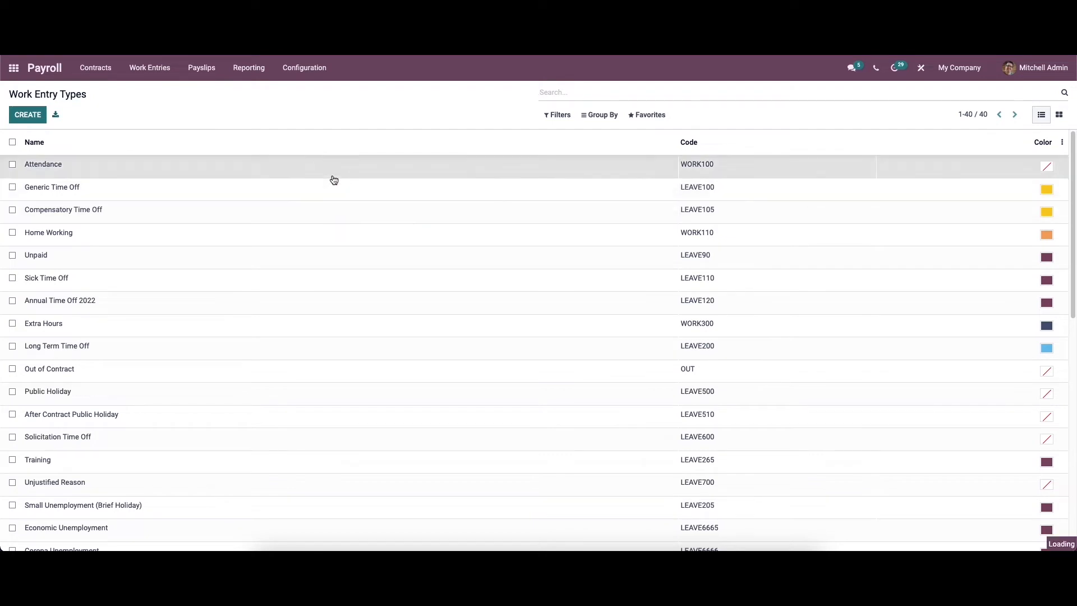
click(43, 163)
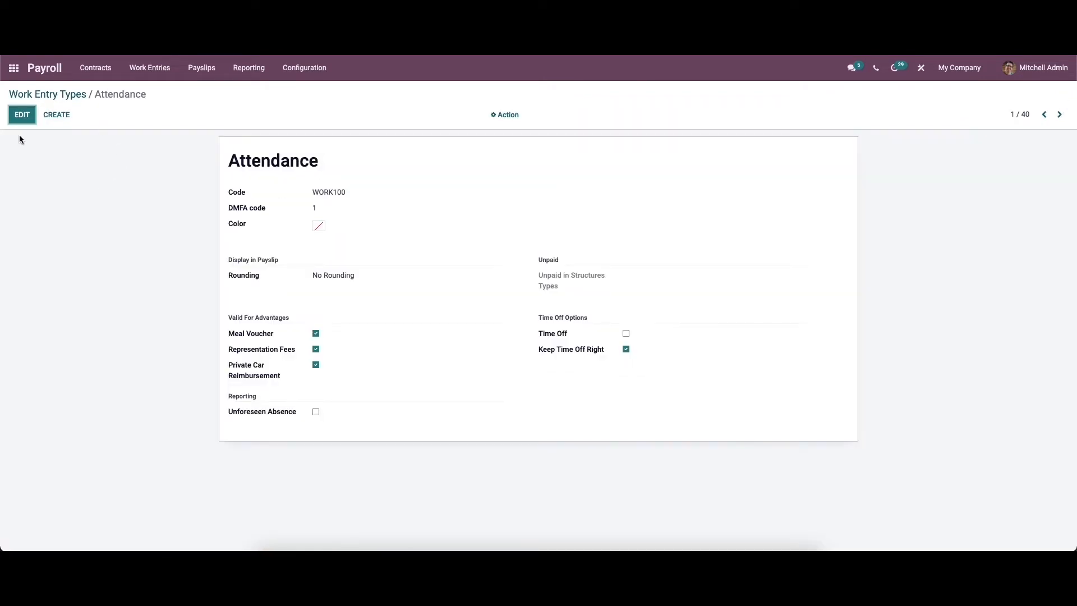
click(21, 115)
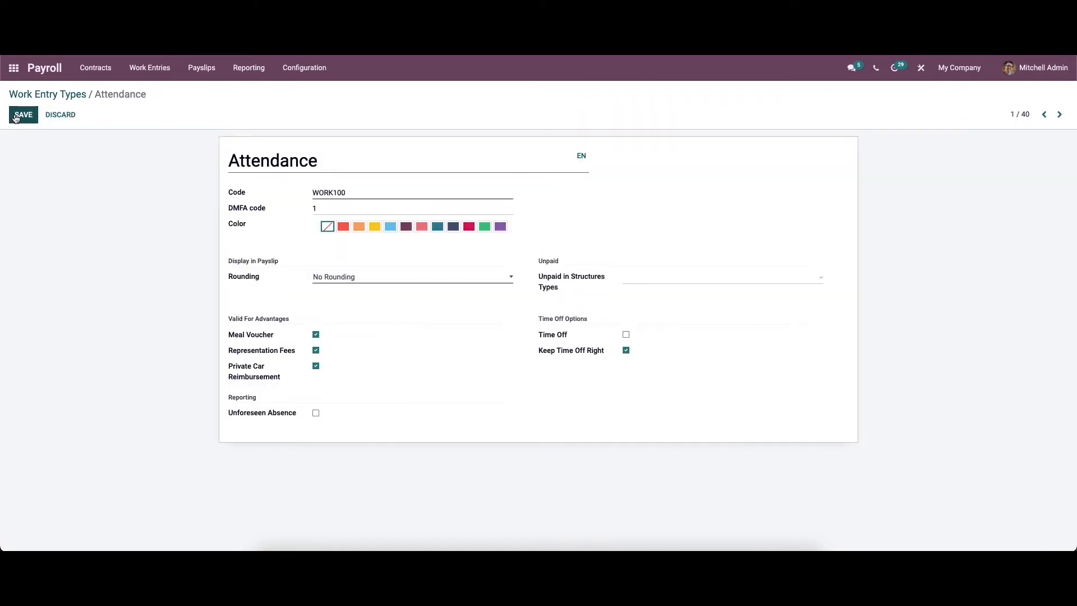
click(22, 114)
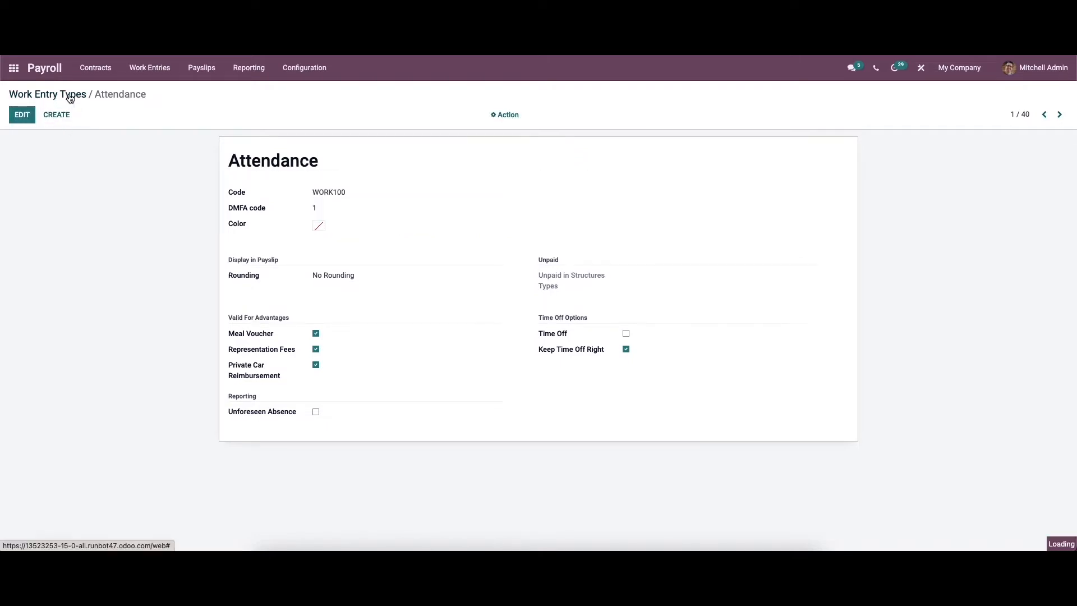
click(47, 94)
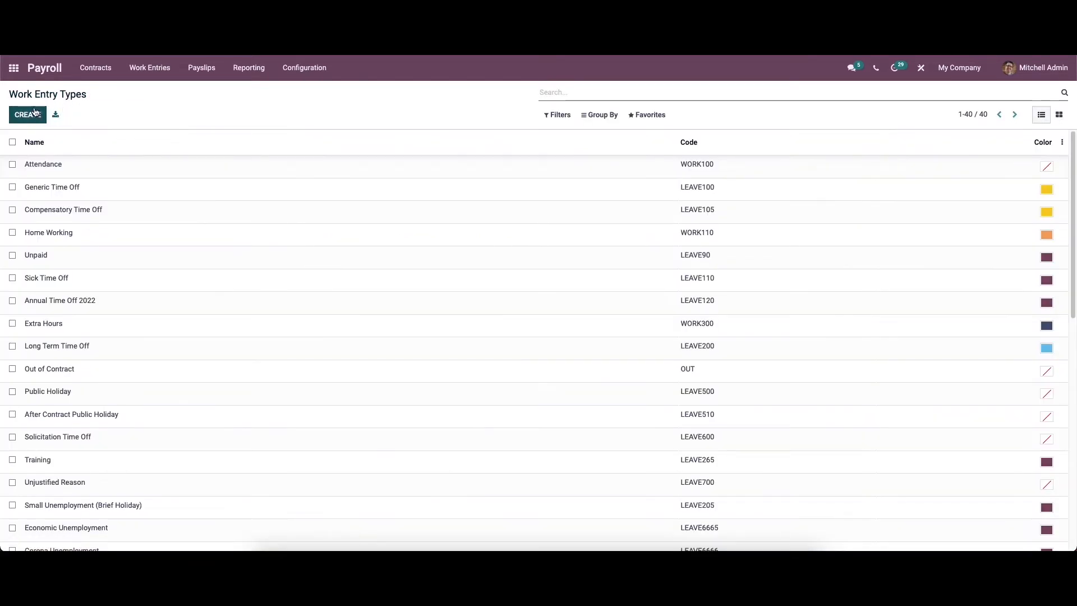
Step: Create a new work entry type and name it 'Medical Assistance'
click(27, 114)
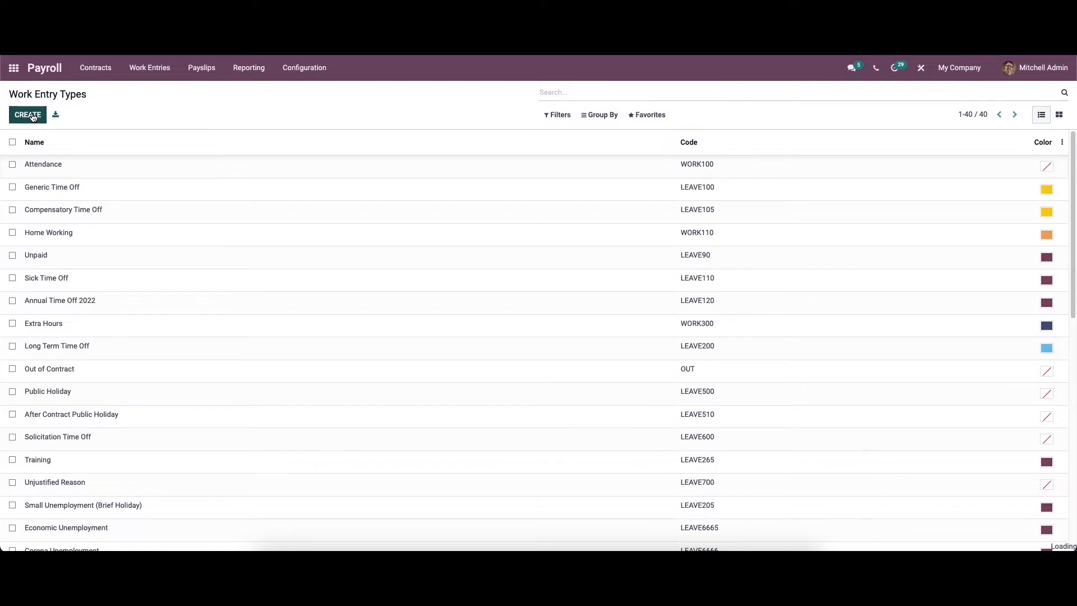
click(27, 115)
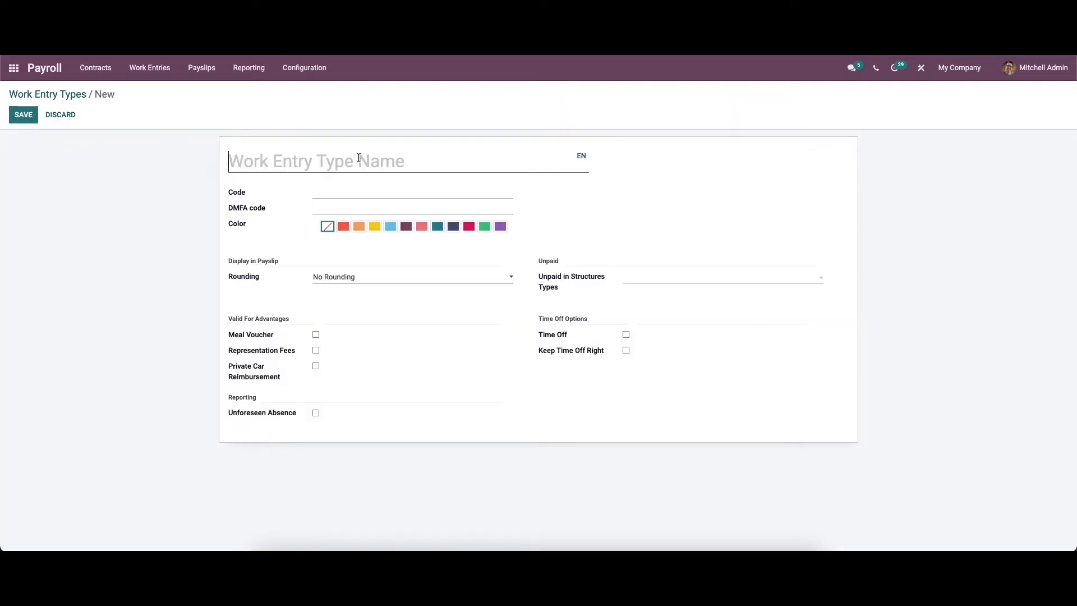
mouse_move(445, 263)
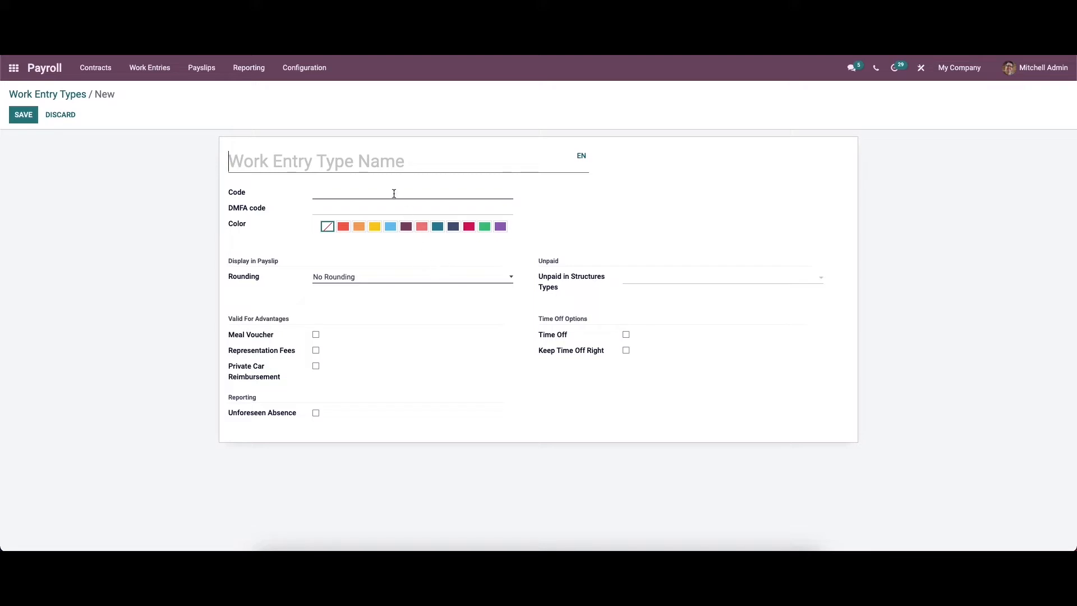
mouse_move(287, 156)
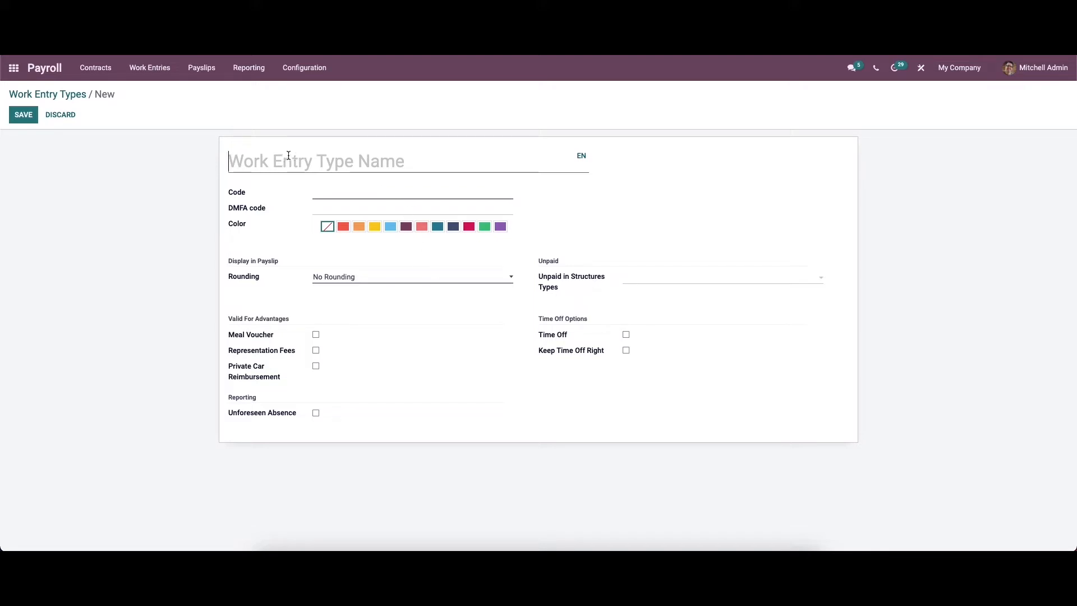
text(Med)
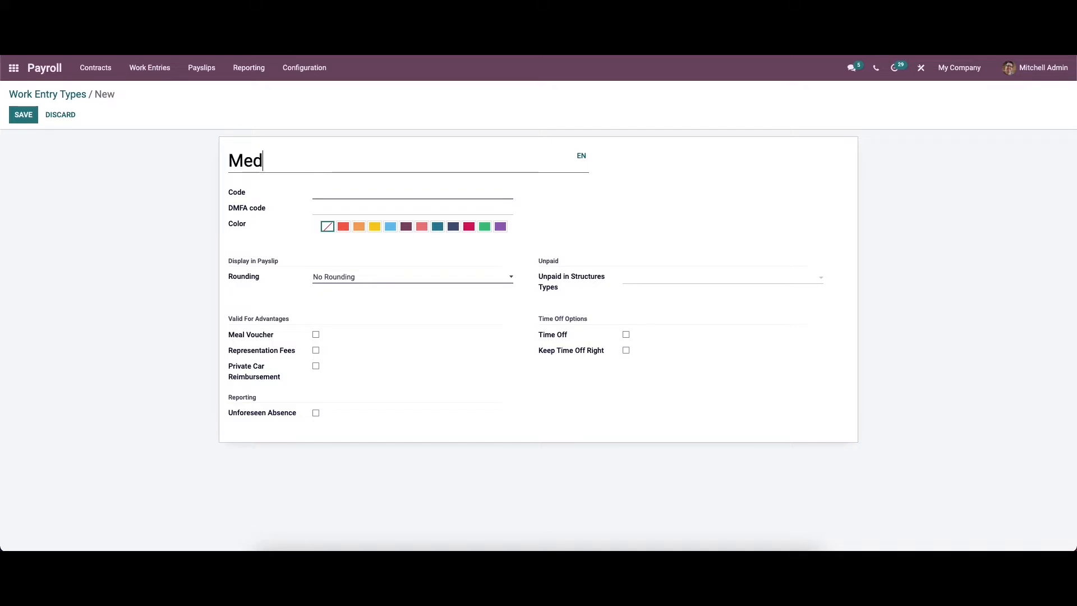
text(ical)
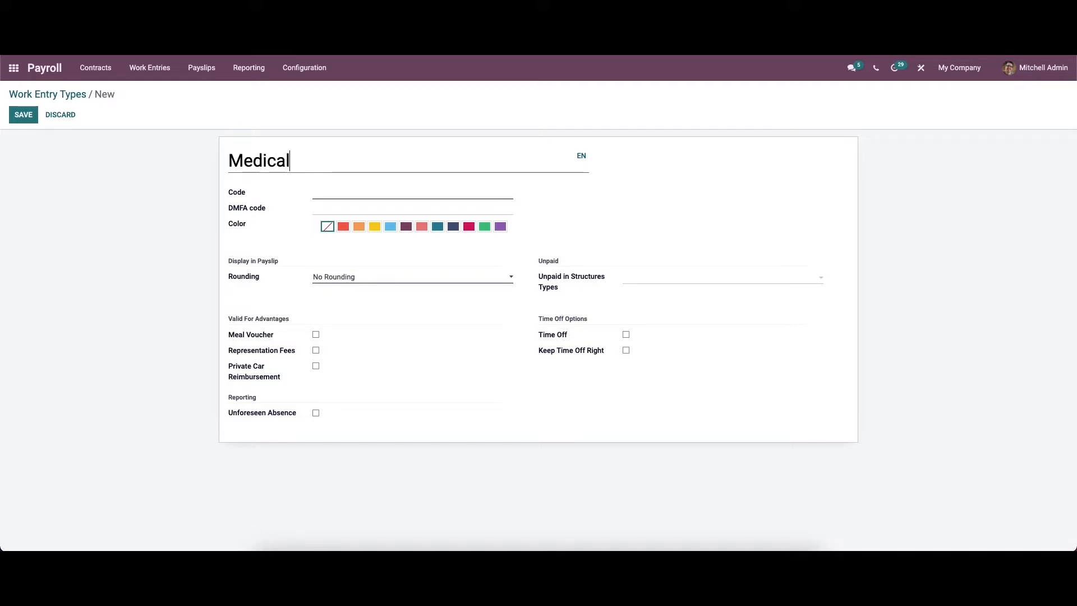
text(A)
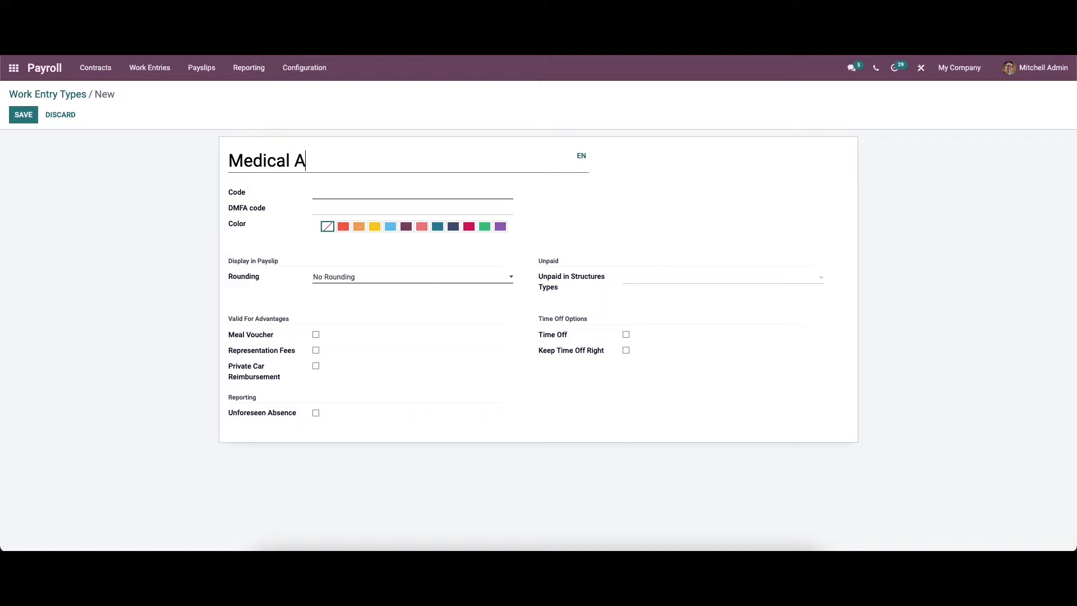
text(ssista)
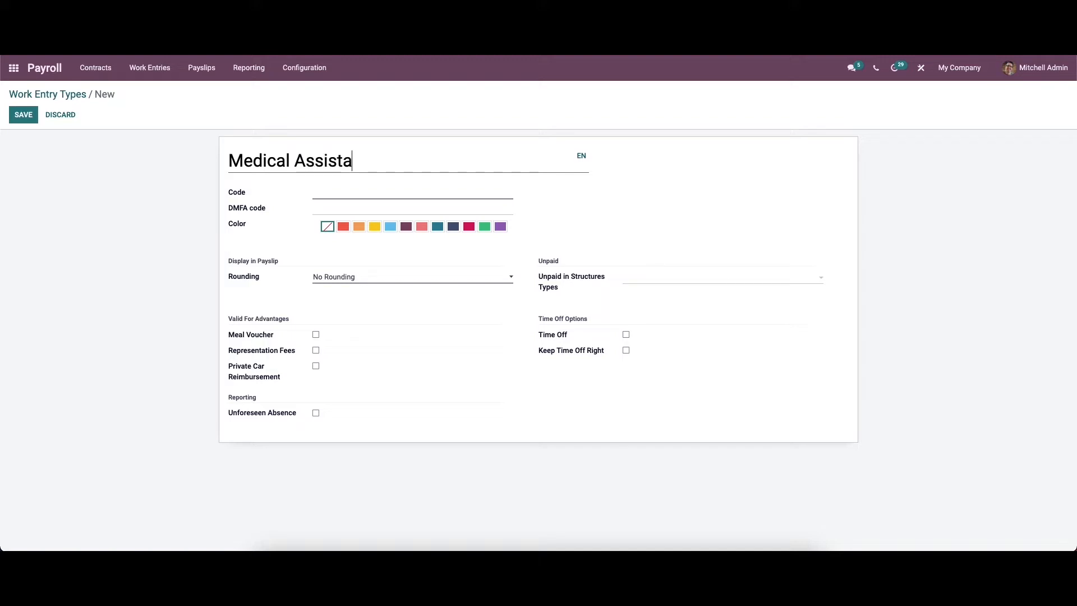
text(nce)
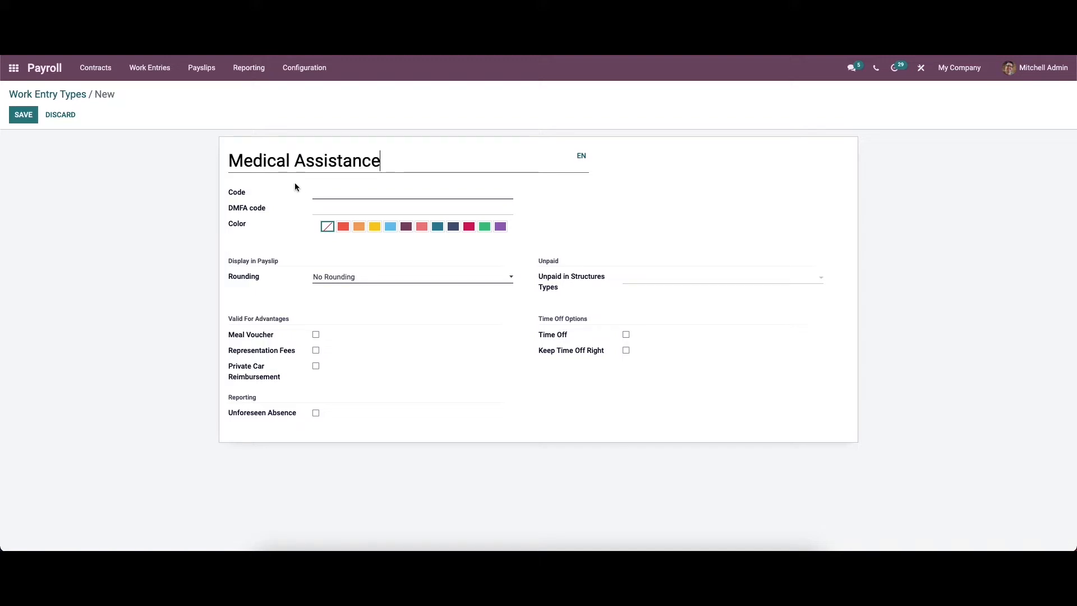
Step: Enter code MEDICO1, DMFA code 24, and choose the crimson colour swatch
click(412, 192)
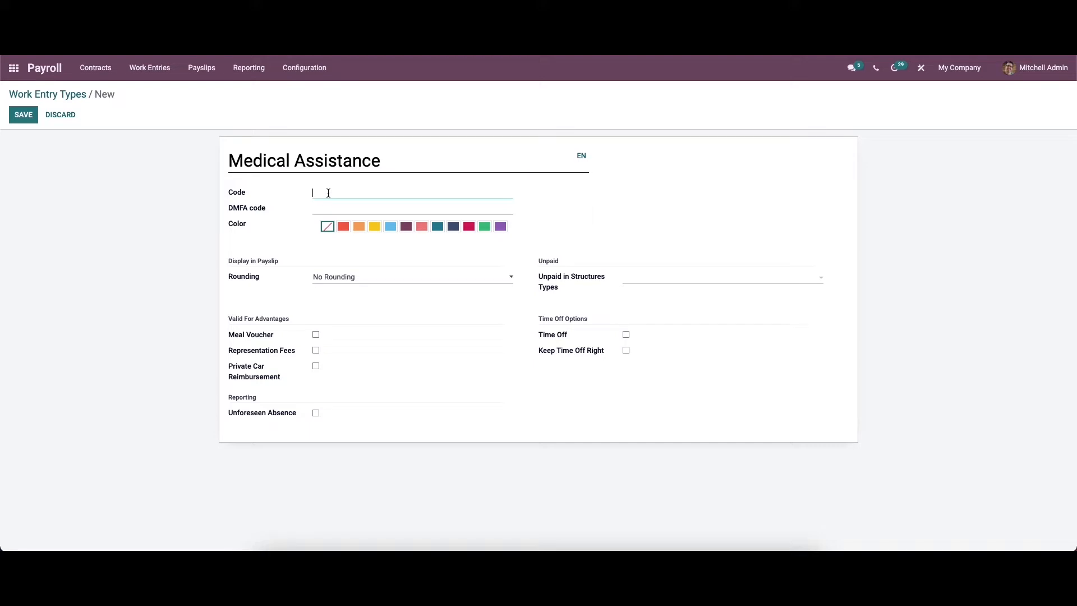
text(MEDIC)
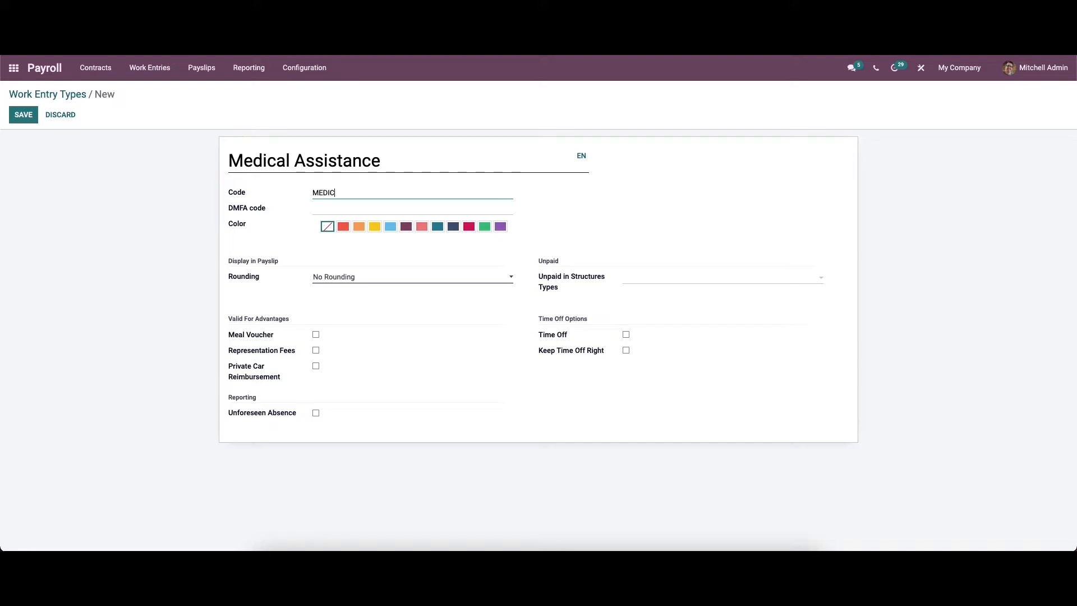
text(O1)
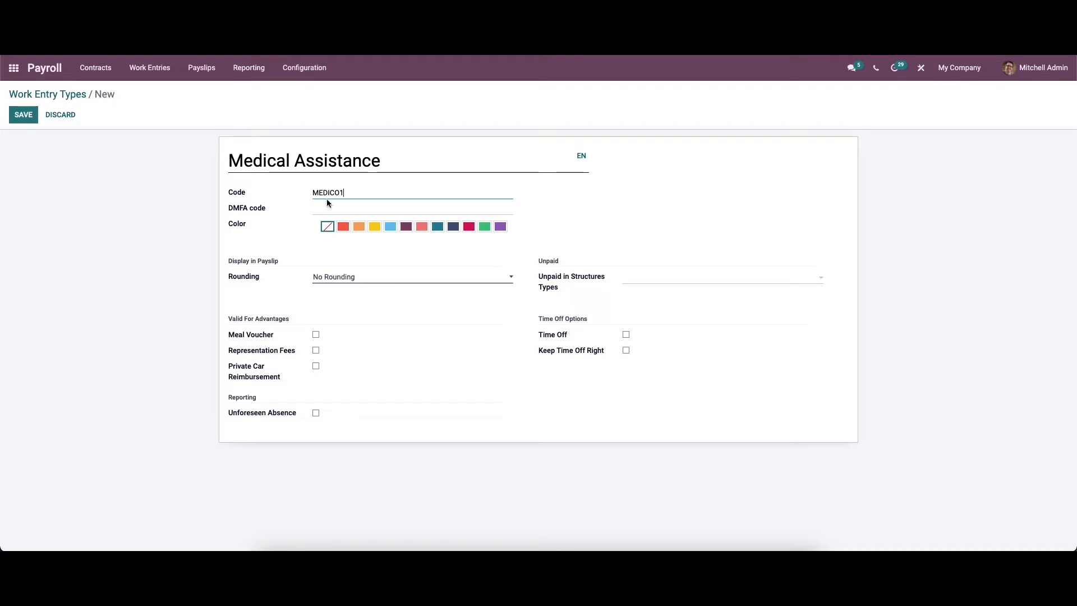
mouse_move(332, 219)
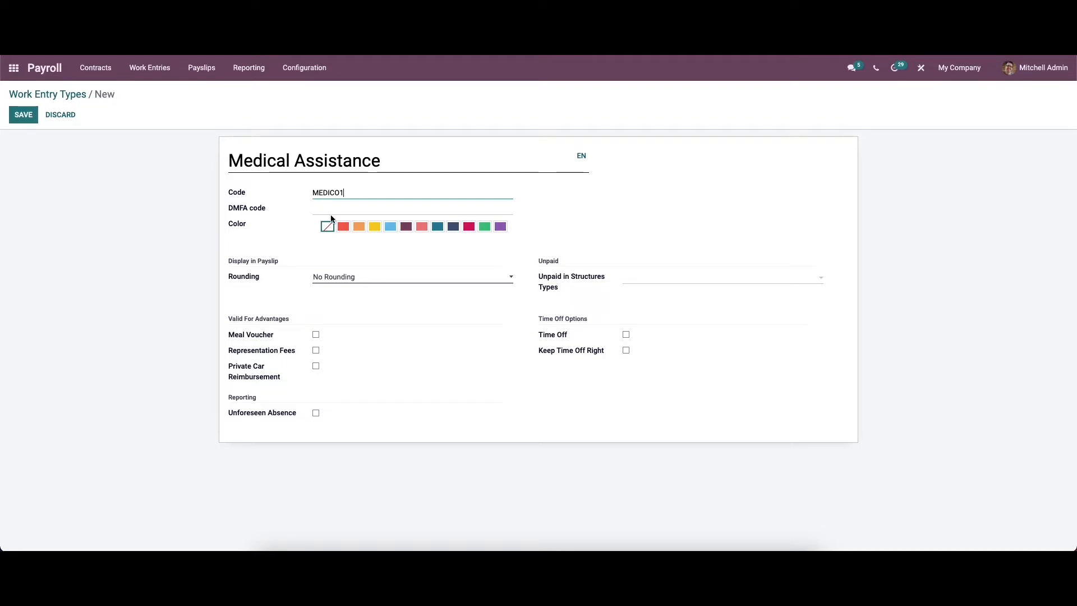
mouse_move(334, 212)
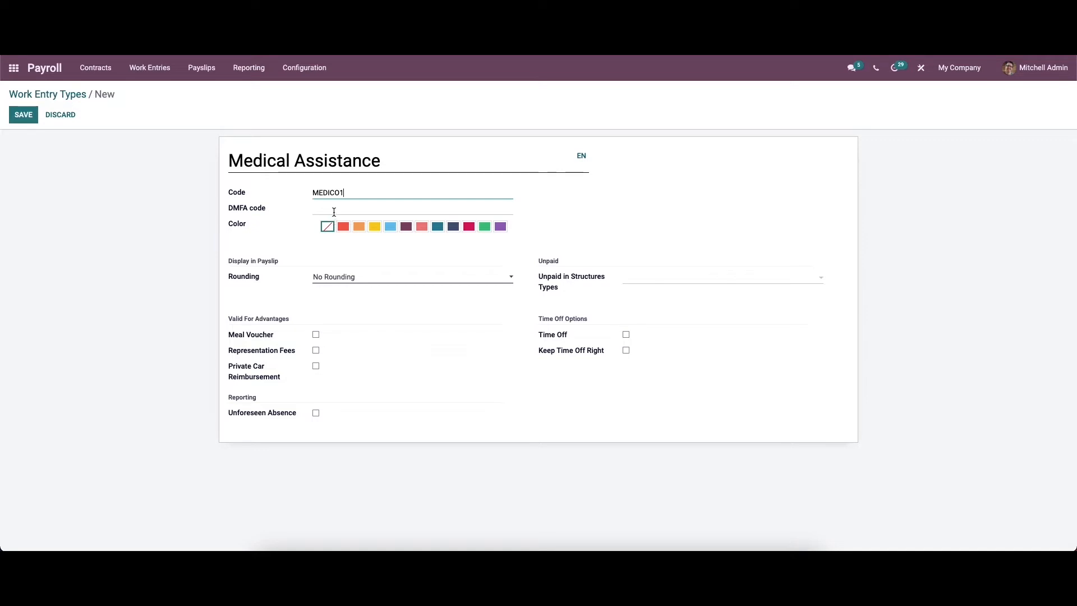
text(24)
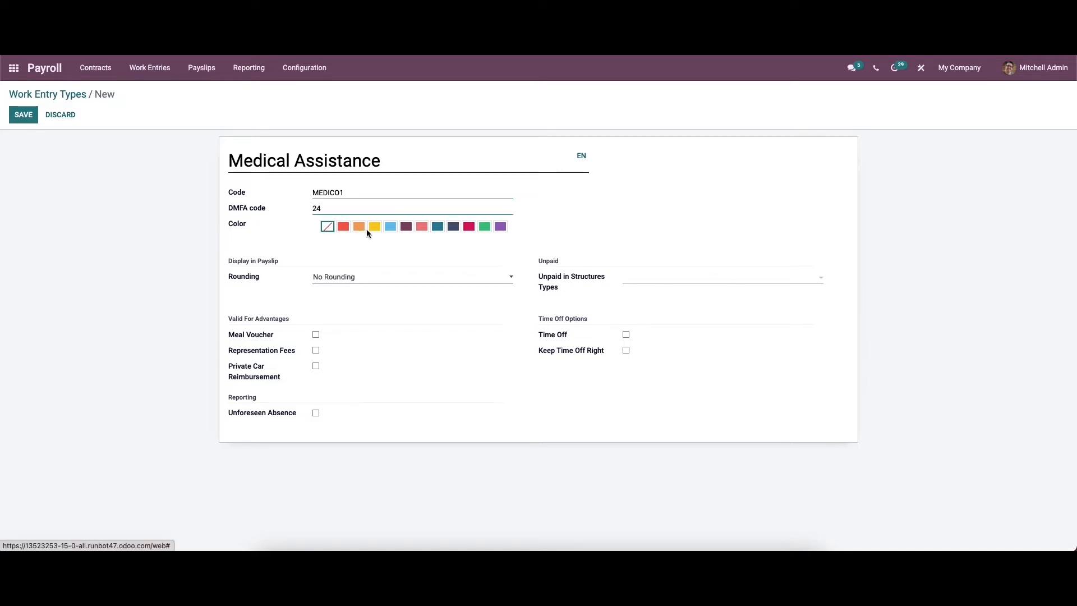
mouse_move(421, 227)
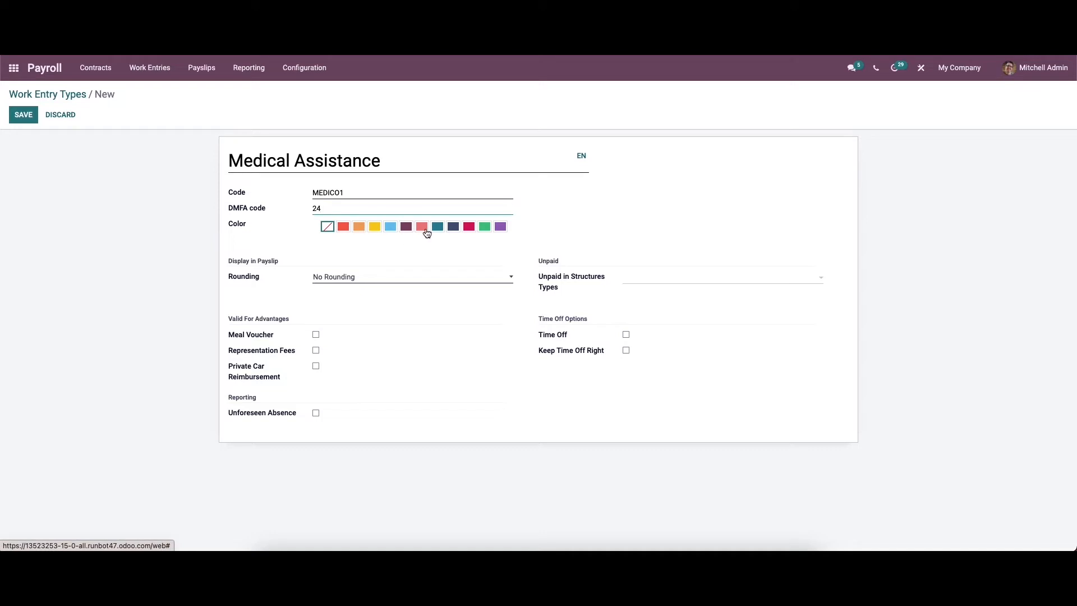
click(469, 225)
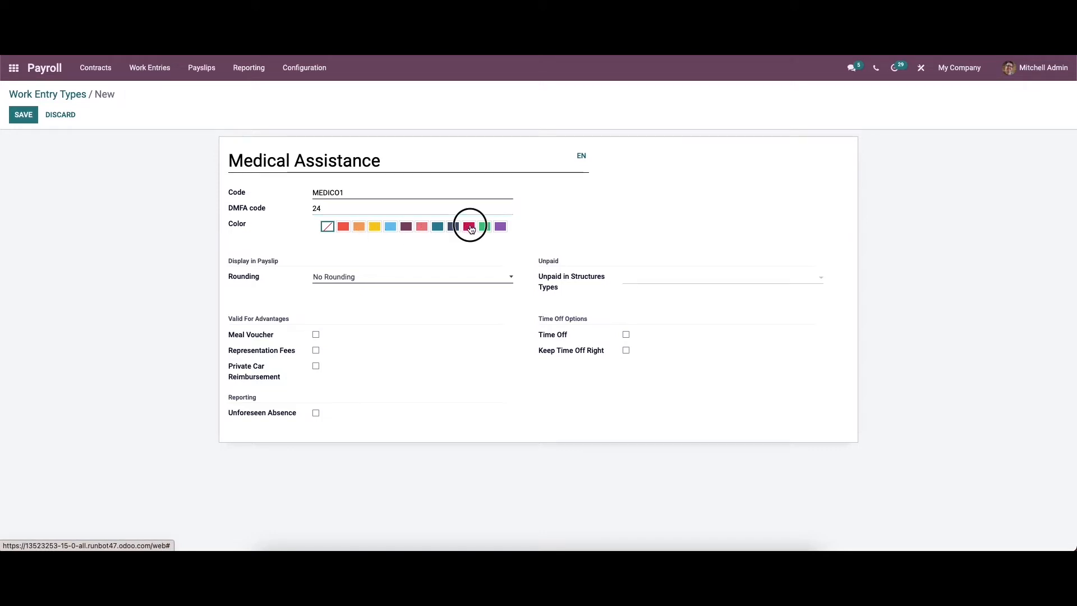
click(469, 225)
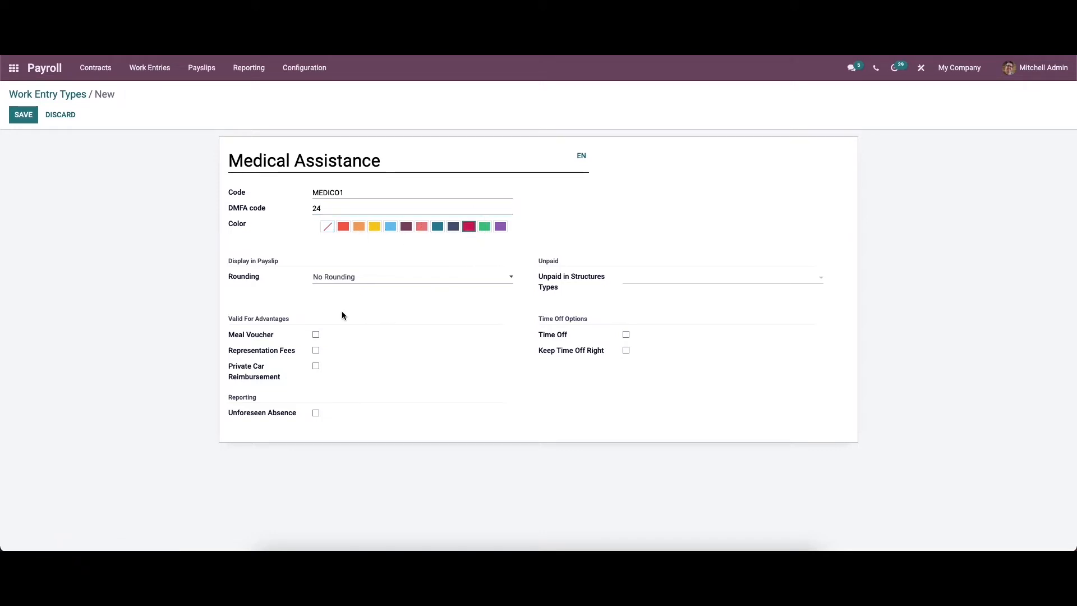
mouse_move(307, 323)
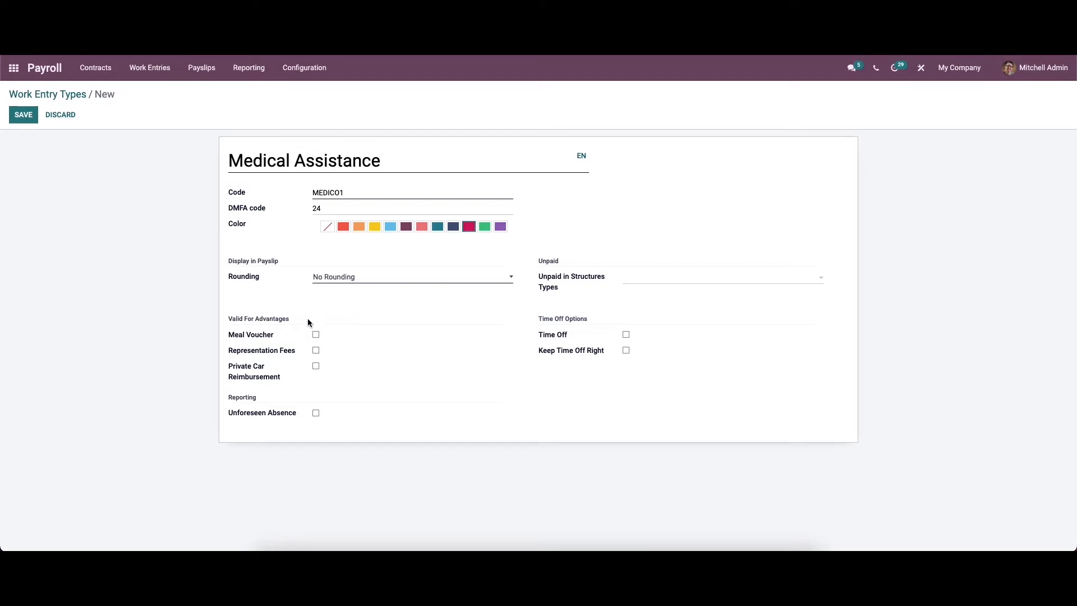
click(411, 276)
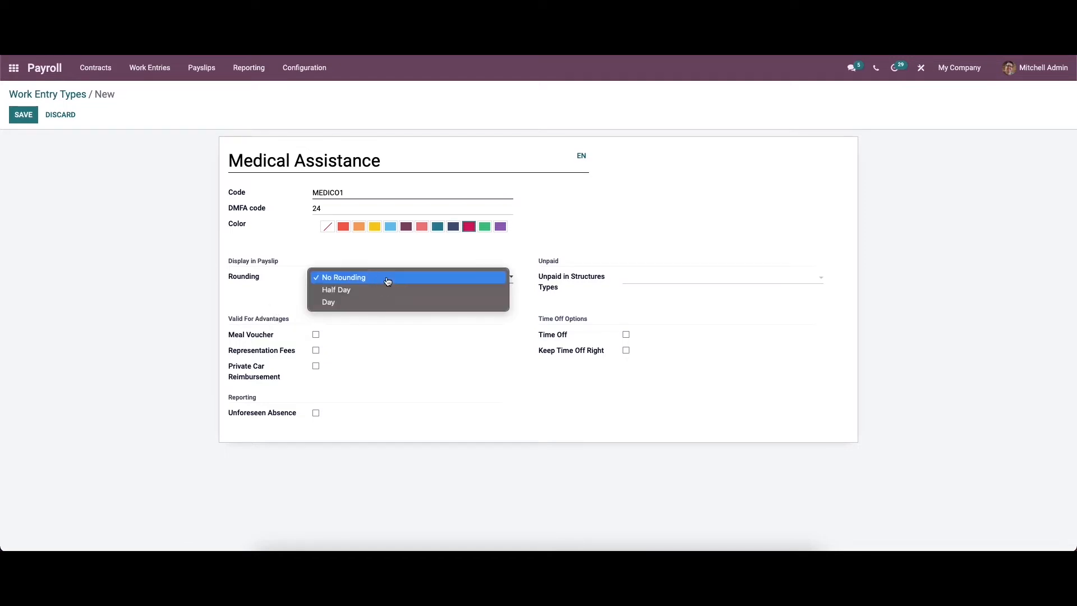
mouse_move(374, 290)
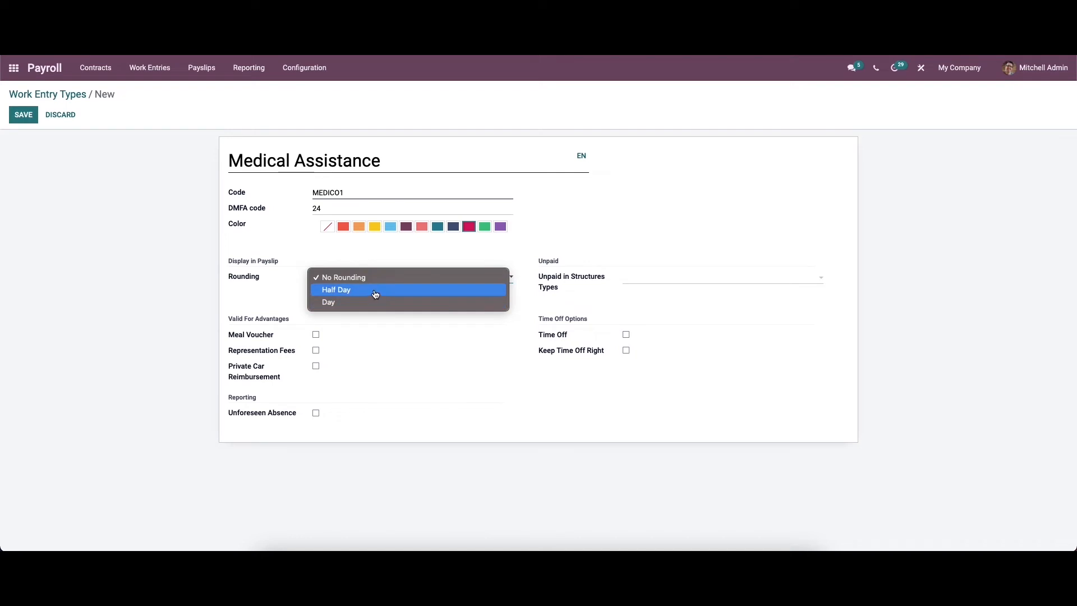
mouse_move(344, 277)
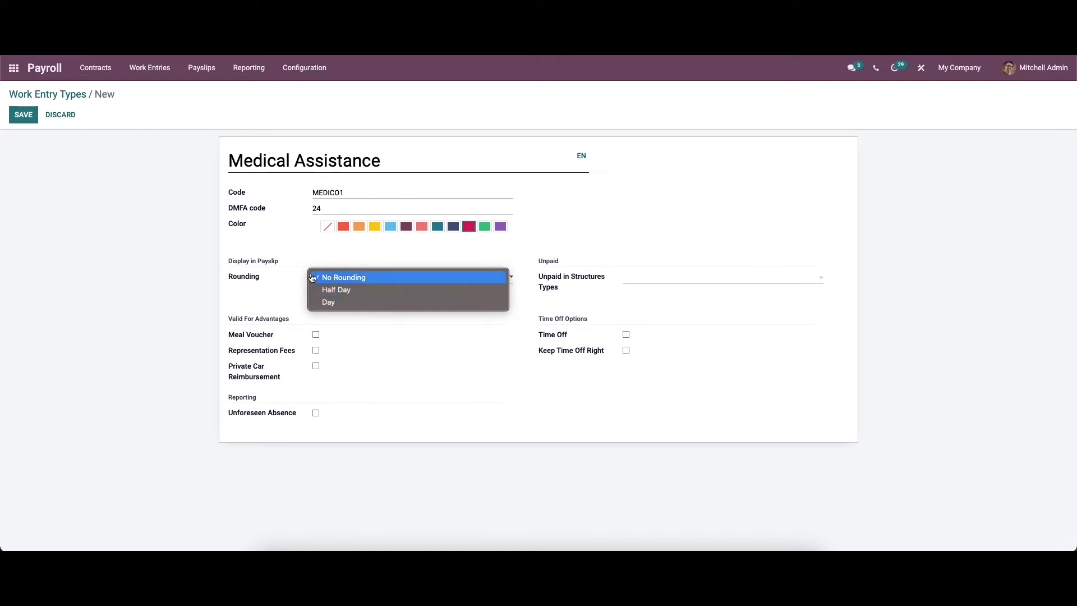
mouse_move(336, 290)
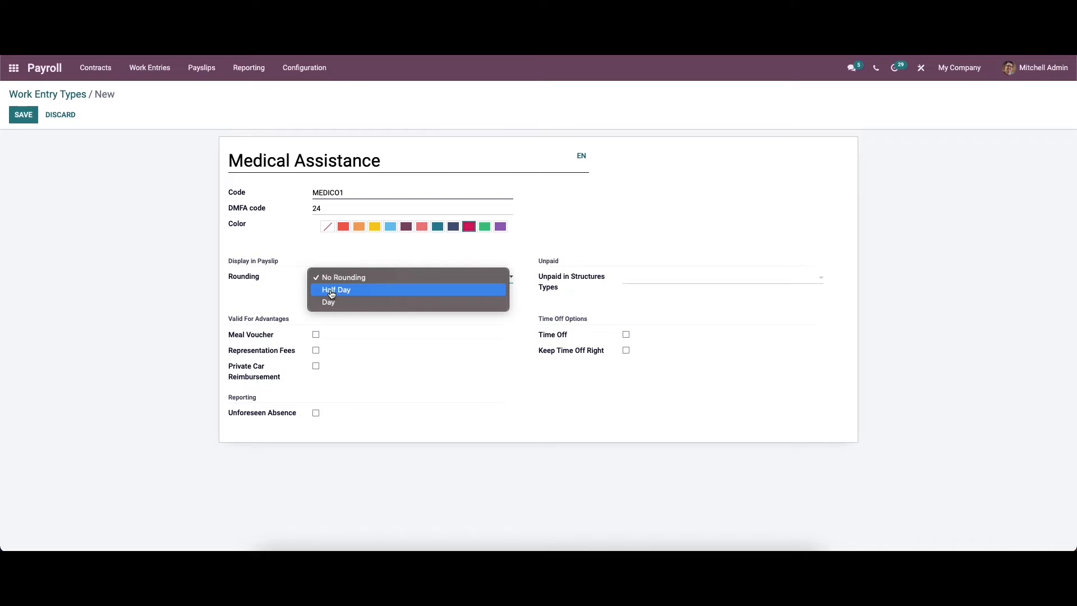
click(335, 289)
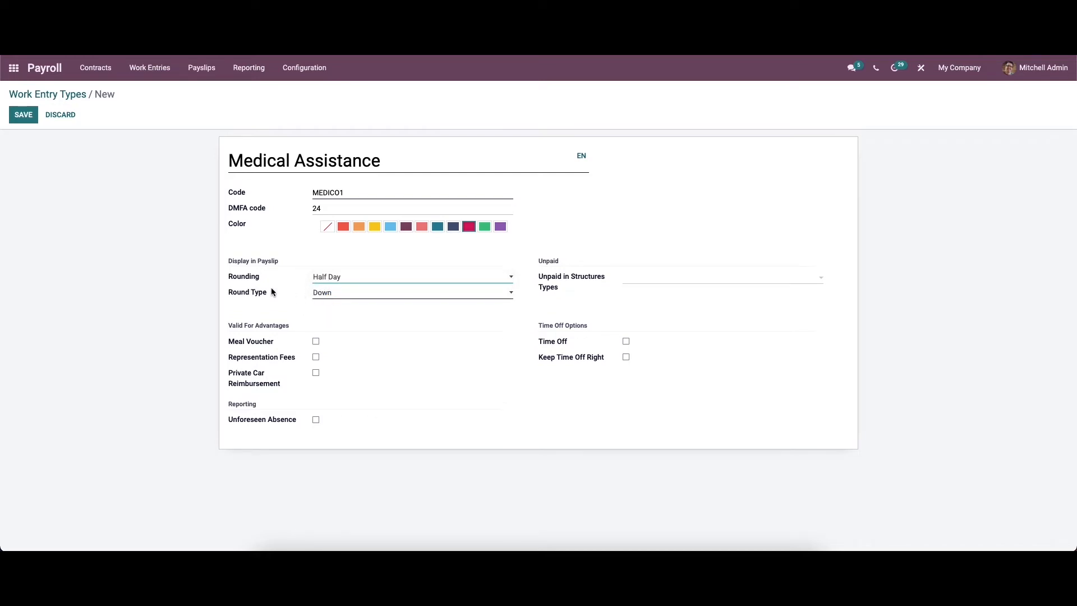
click(411, 292)
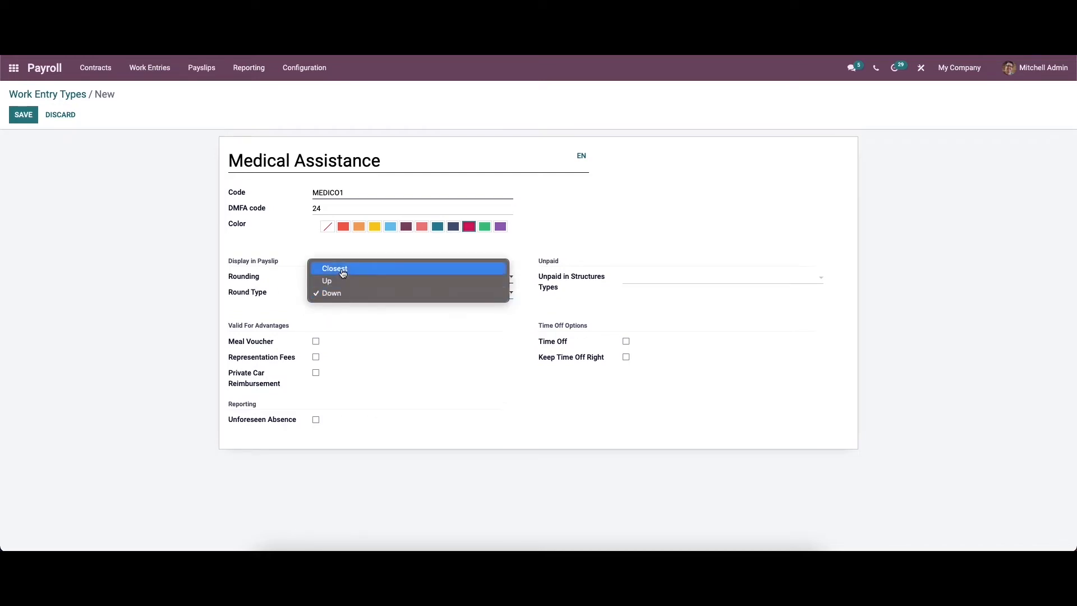
click(326, 280)
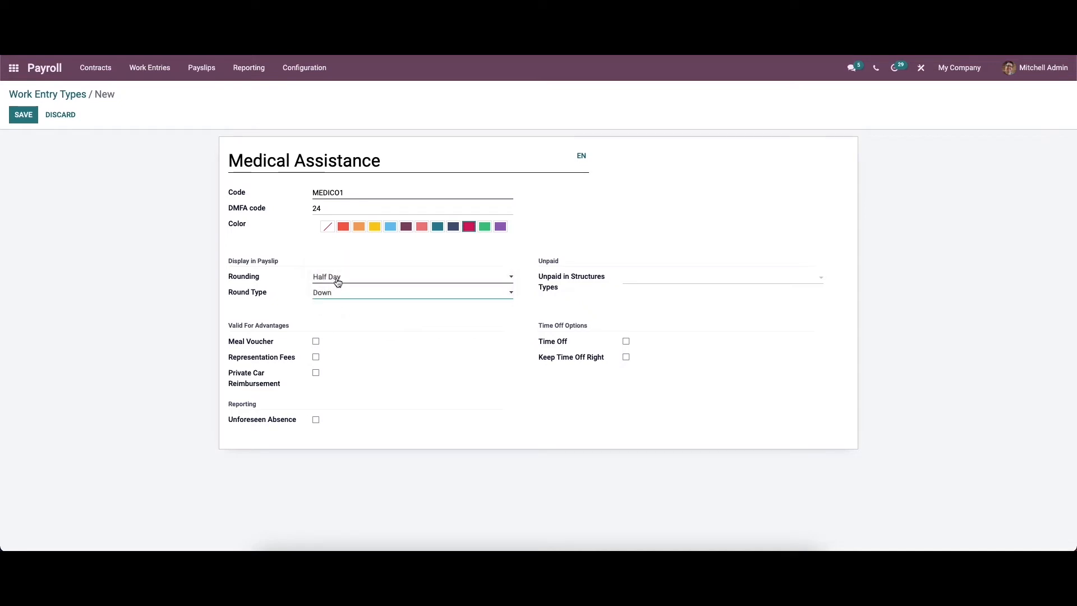
click(411, 276)
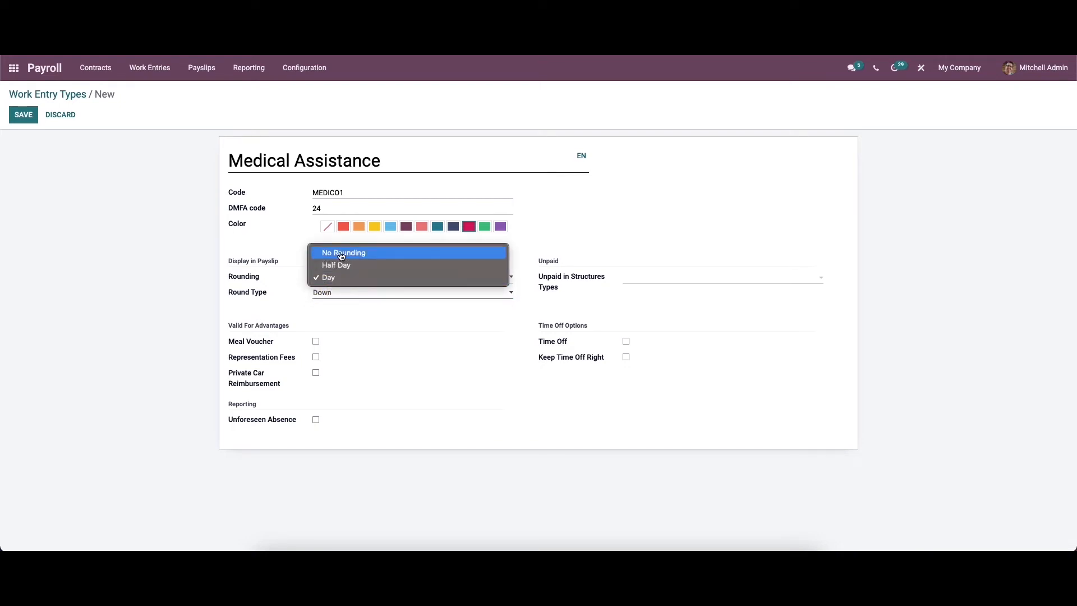
click(343, 253)
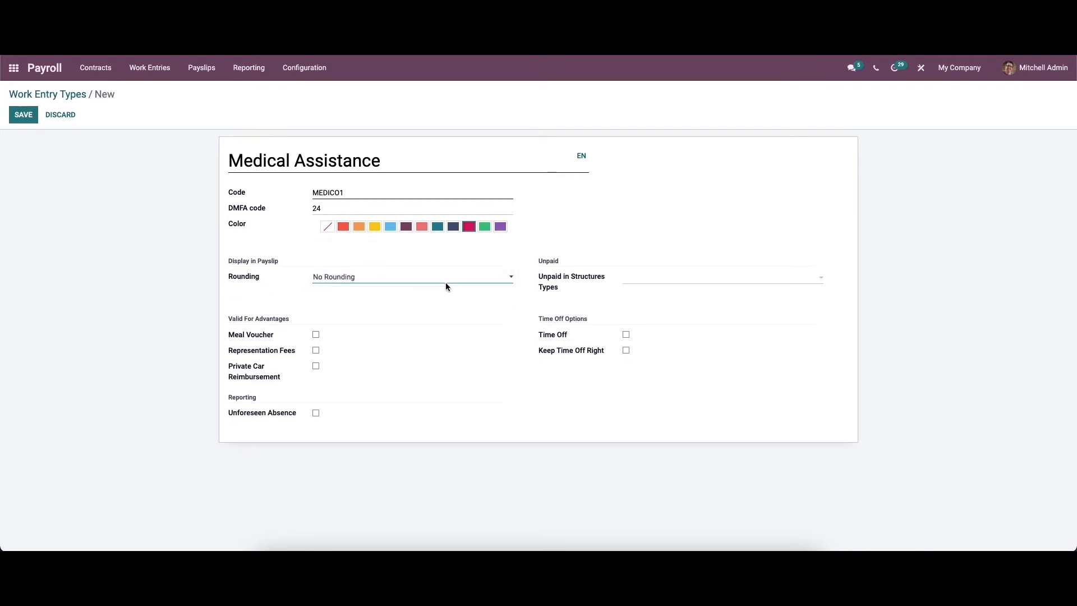
click(717, 278)
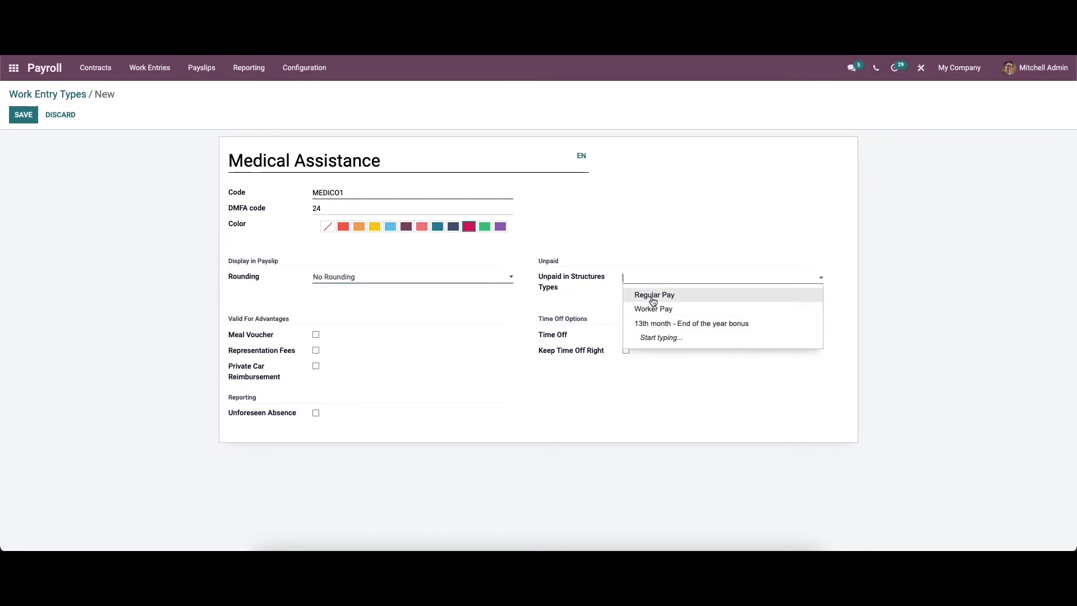
mouse_move(652, 309)
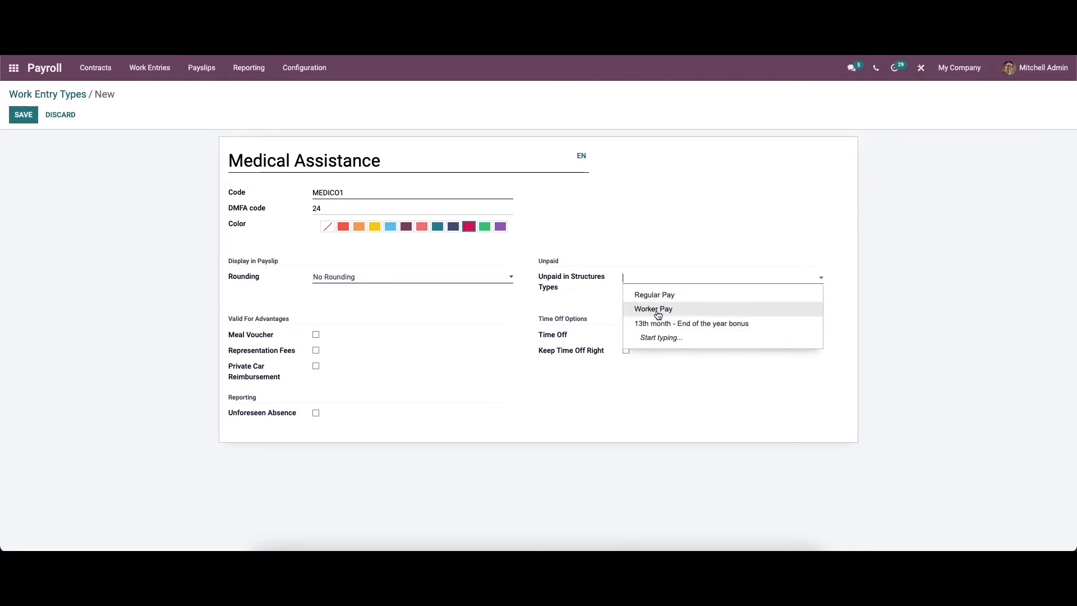
mouse_move(686, 323)
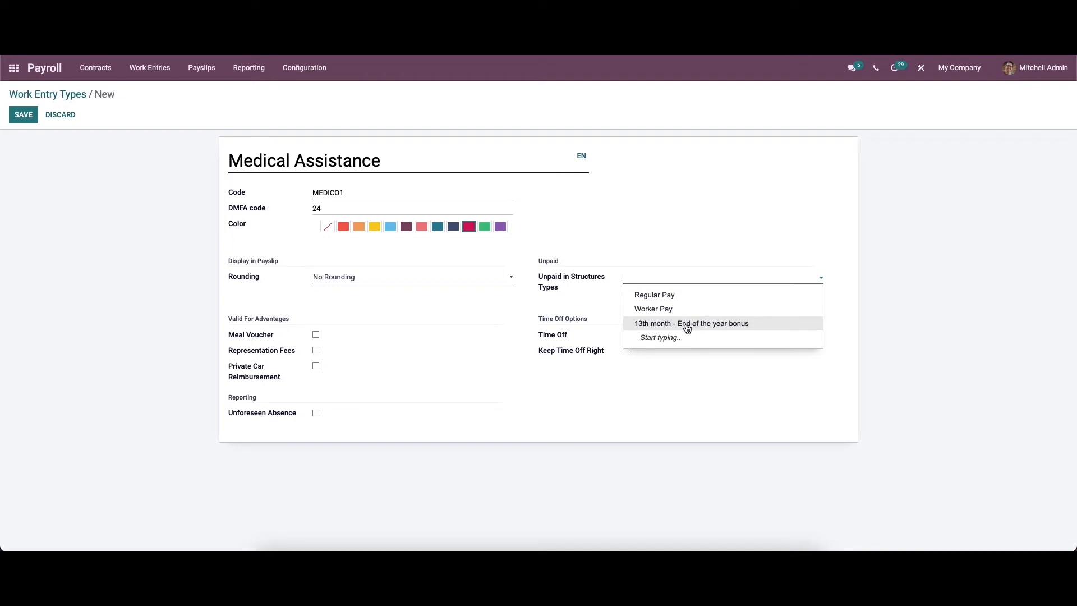
mouse_move(654, 342)
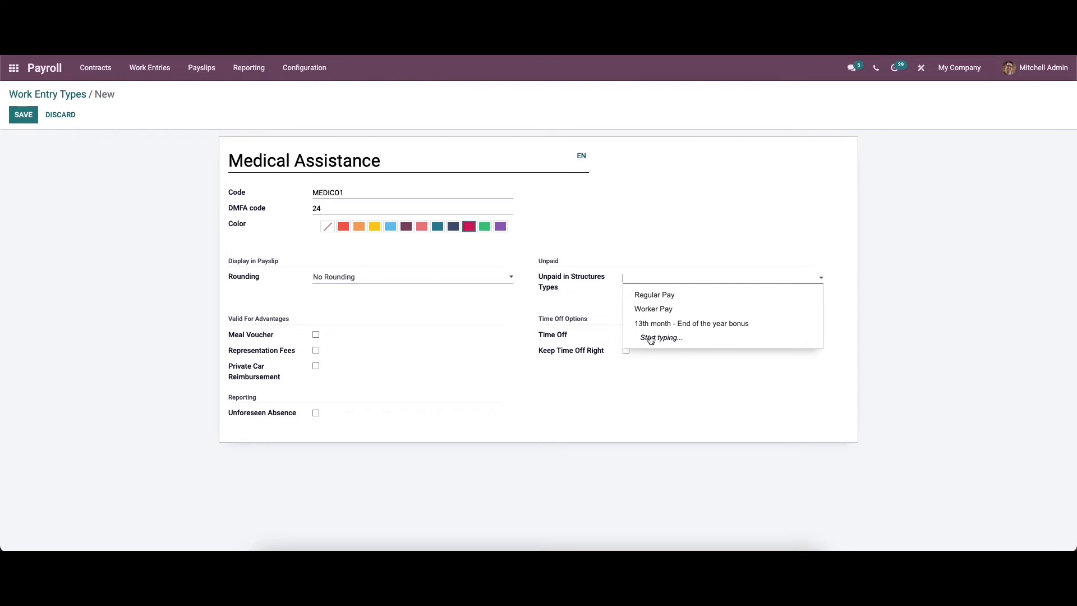
Step: Select Regular Pay under Unpaid in Structures Types, keeping No Rounding
click(653, 295)
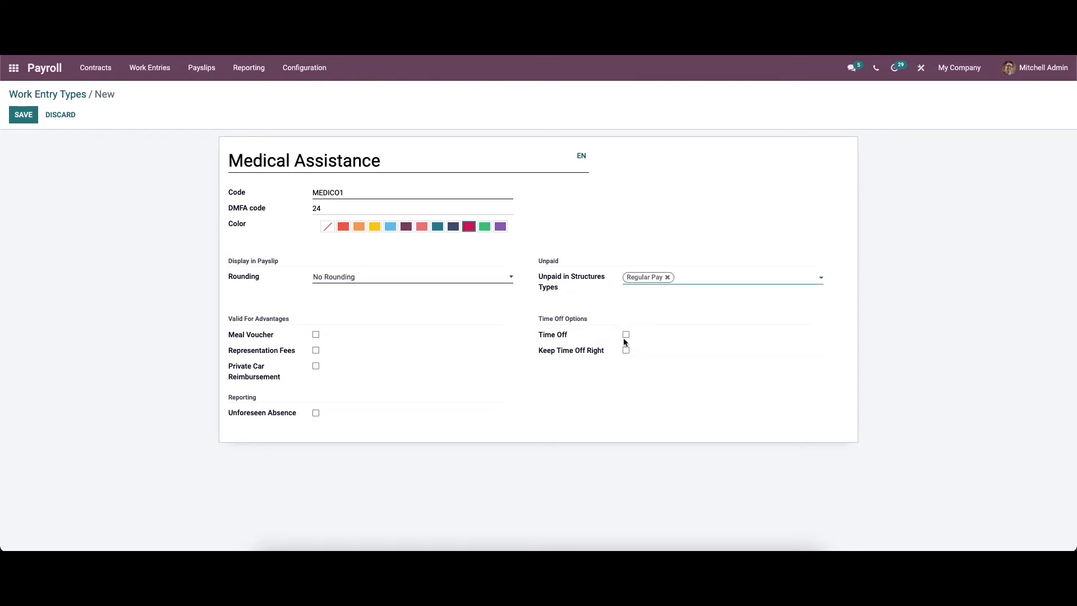
mouse_move(585, 292)
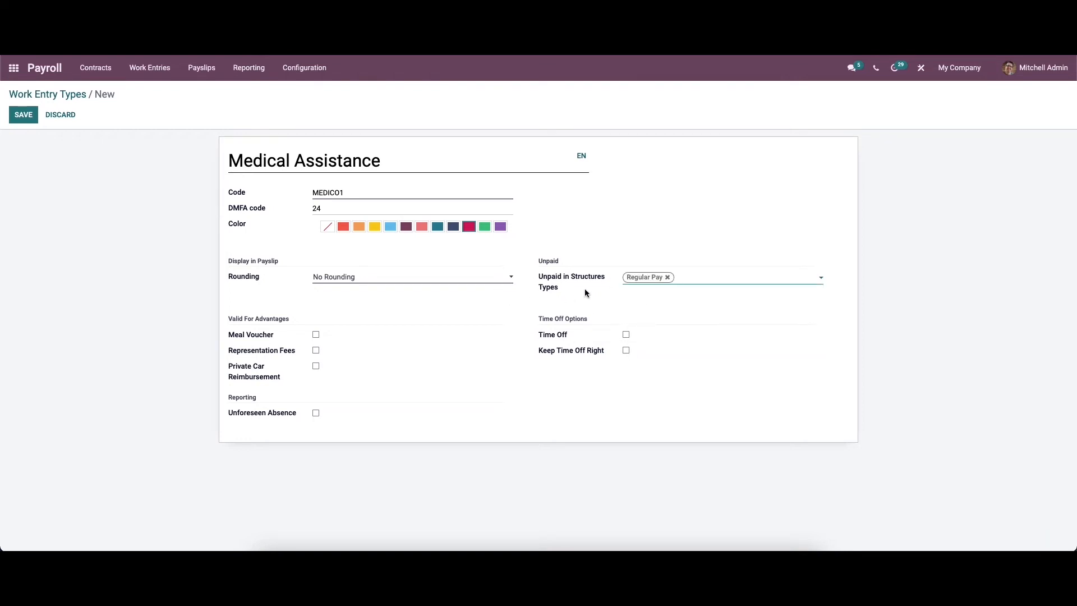
mouse_move(371, 391)
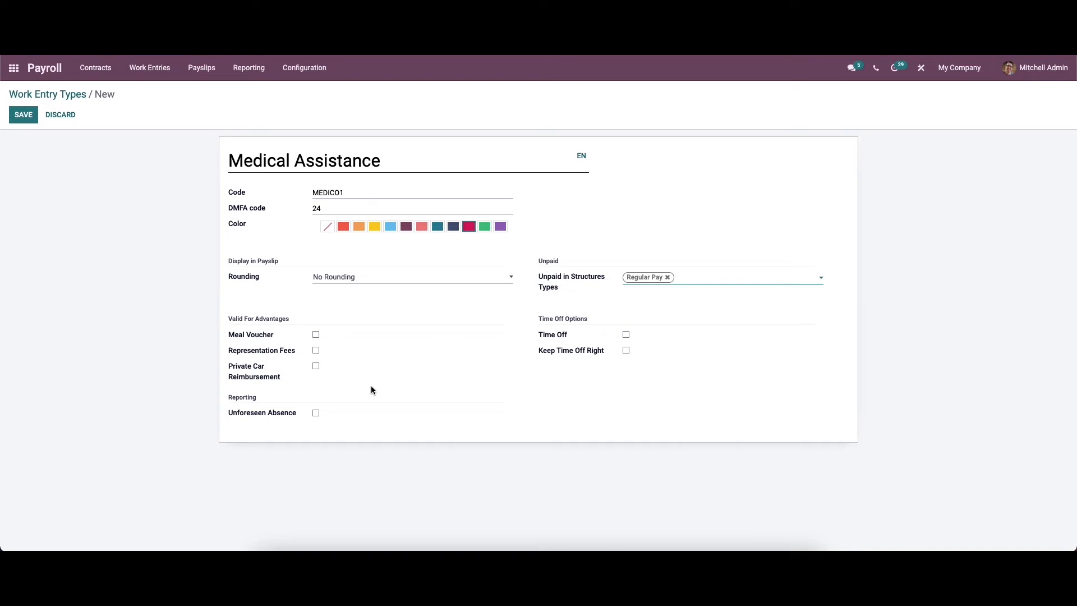
mouse_move(237, 337)
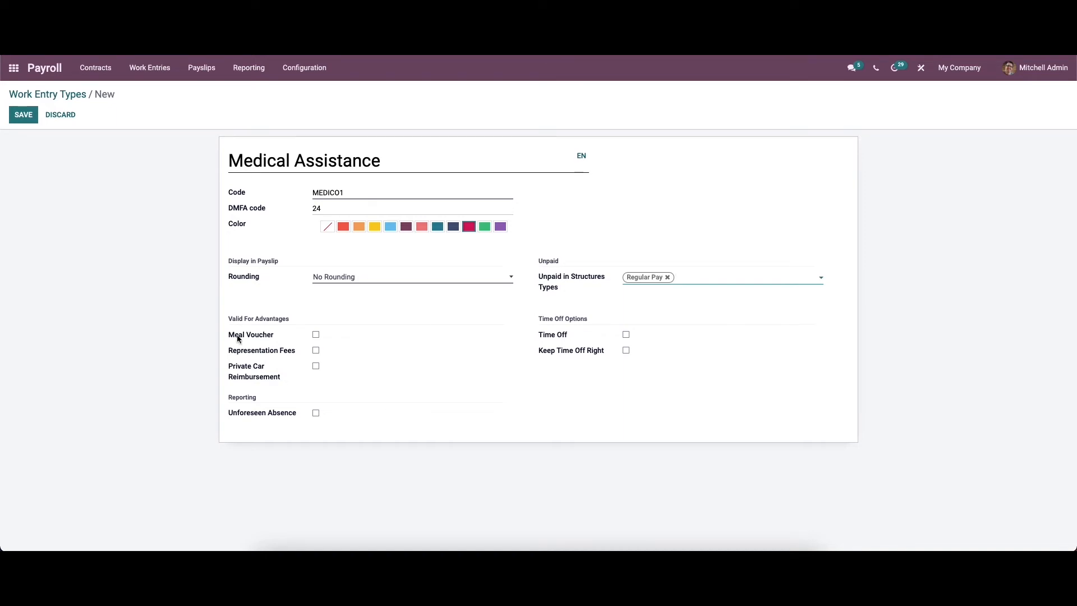
mouse_move(282, 328)
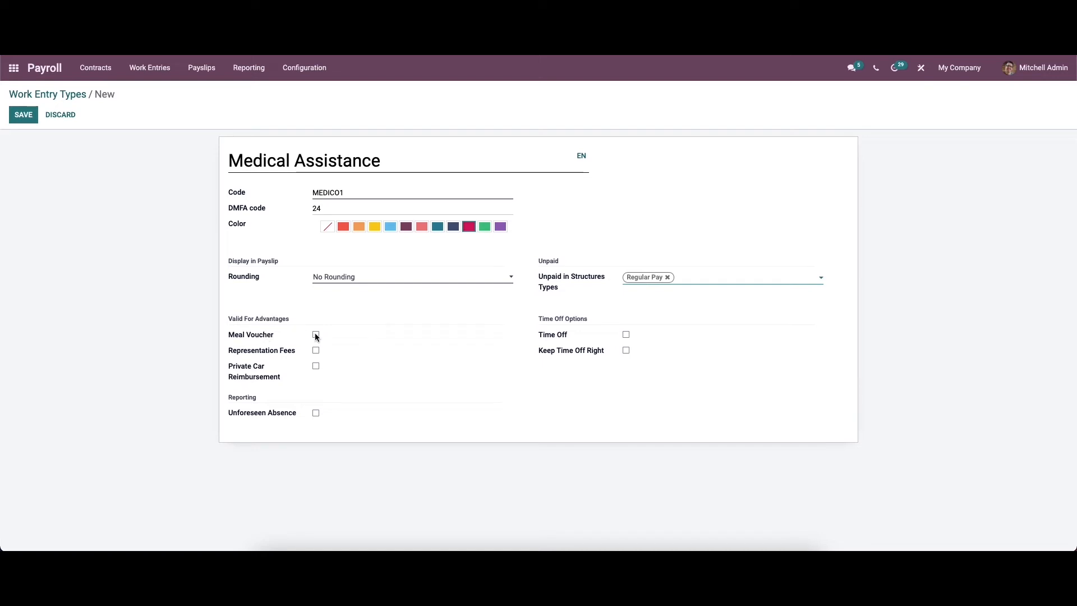
Step: Tick Representation Fees and Private Car Reimbursement; tick Time Off then untick it again
click(315, 349)
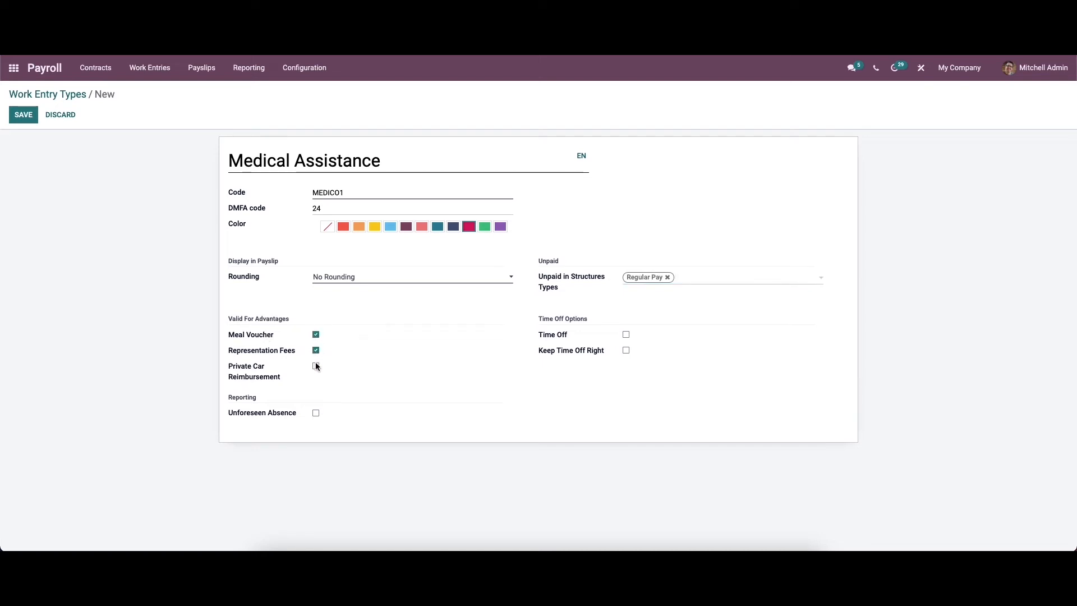
click(315, 366)
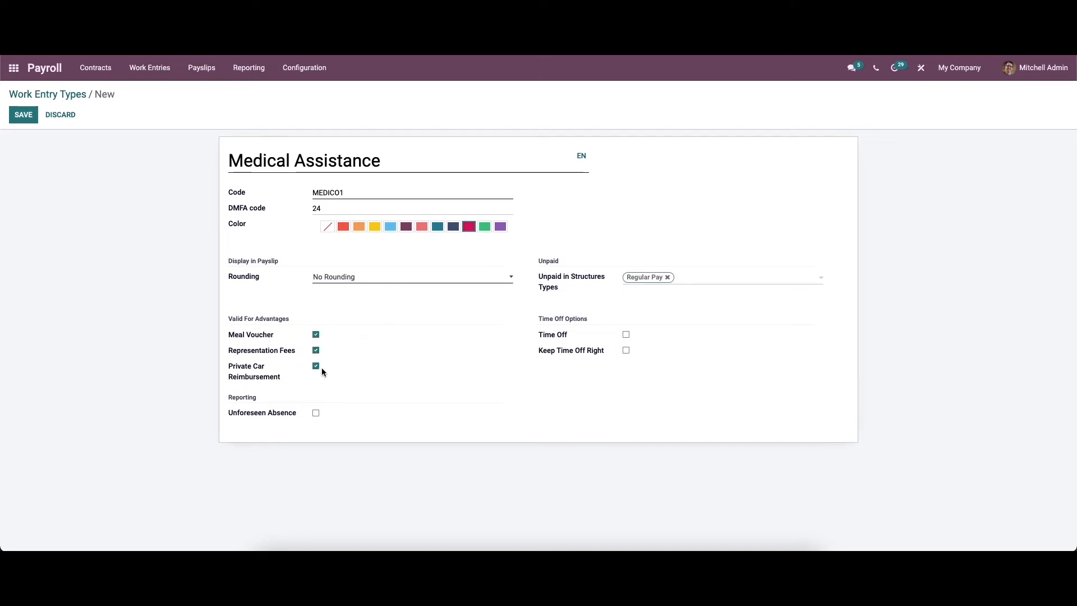
mouse_move(270, 423)
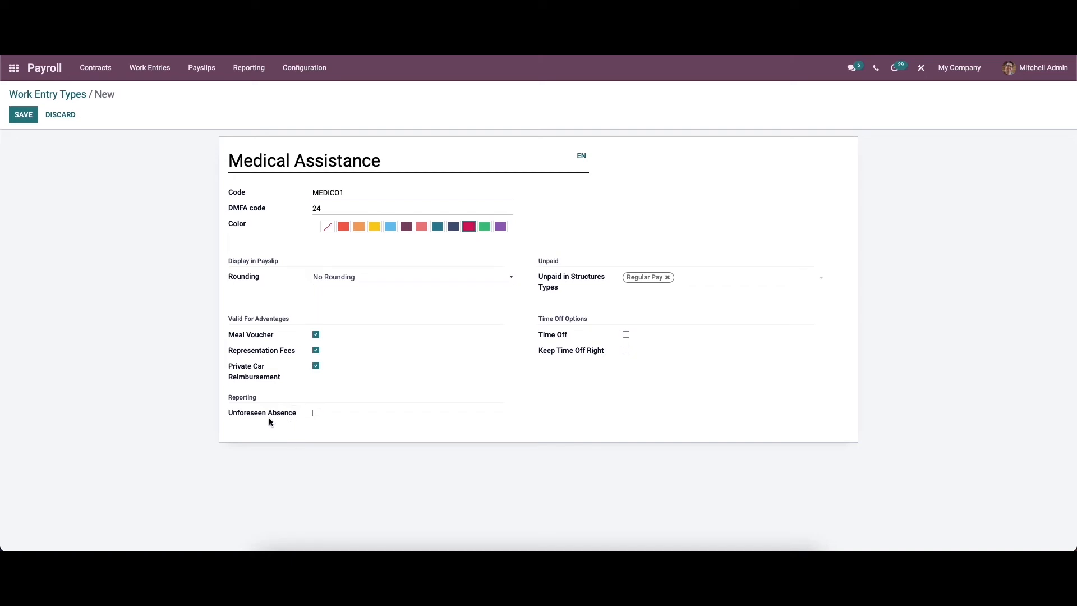
mouse_move(300, 417)
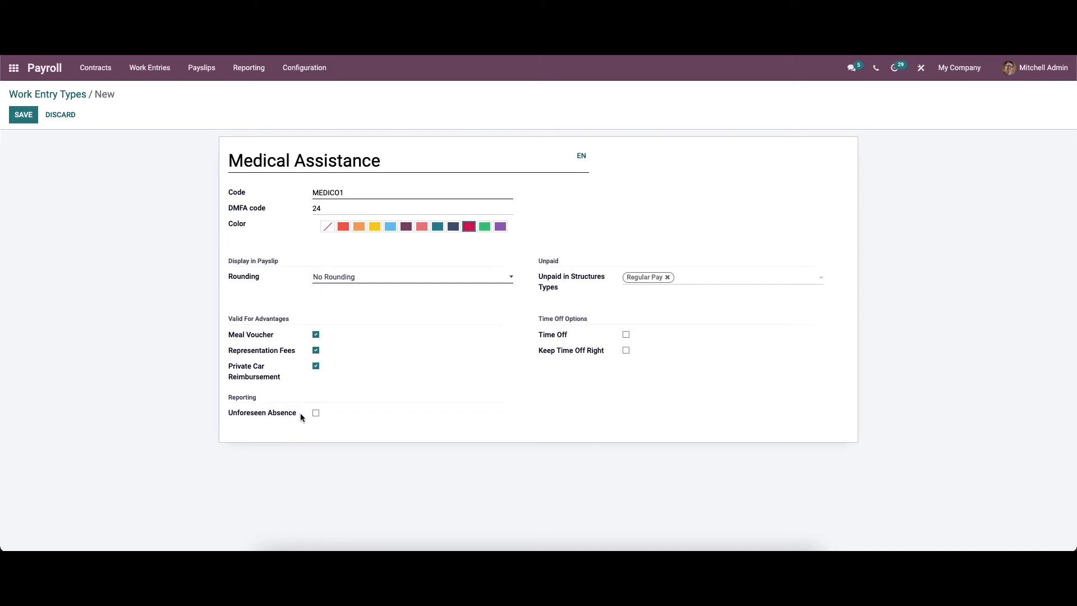
mouse_move(327, 402)
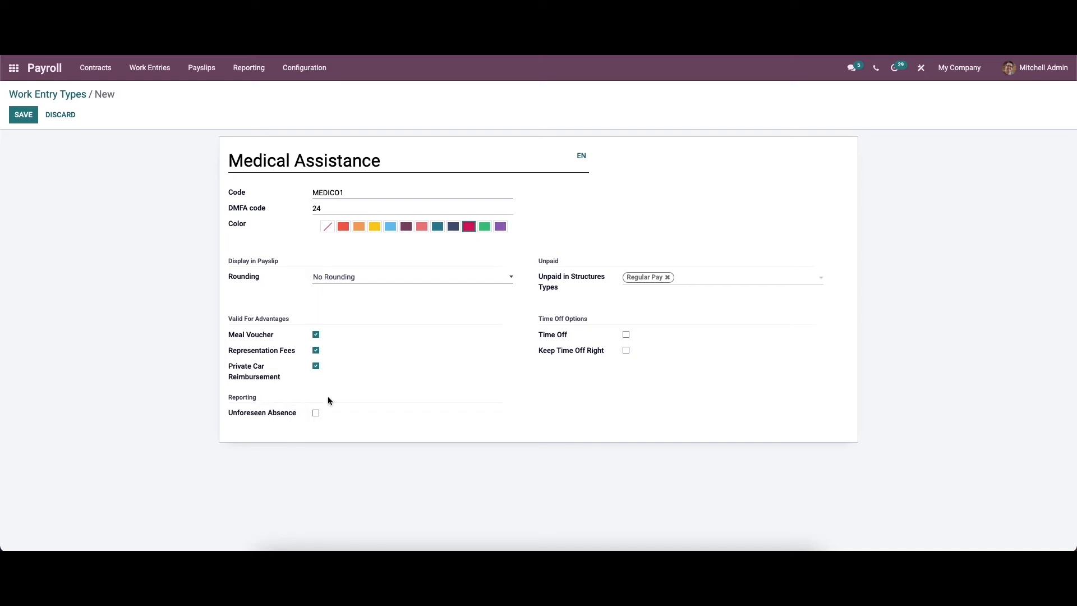
mouse_move(603, 334)
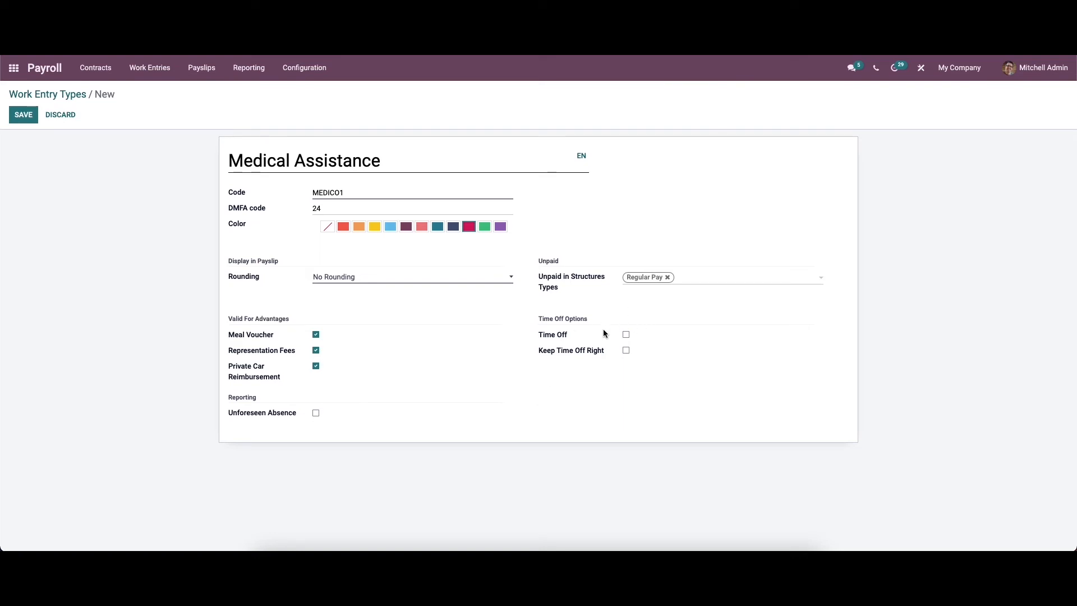
mouse_move(595, 347)
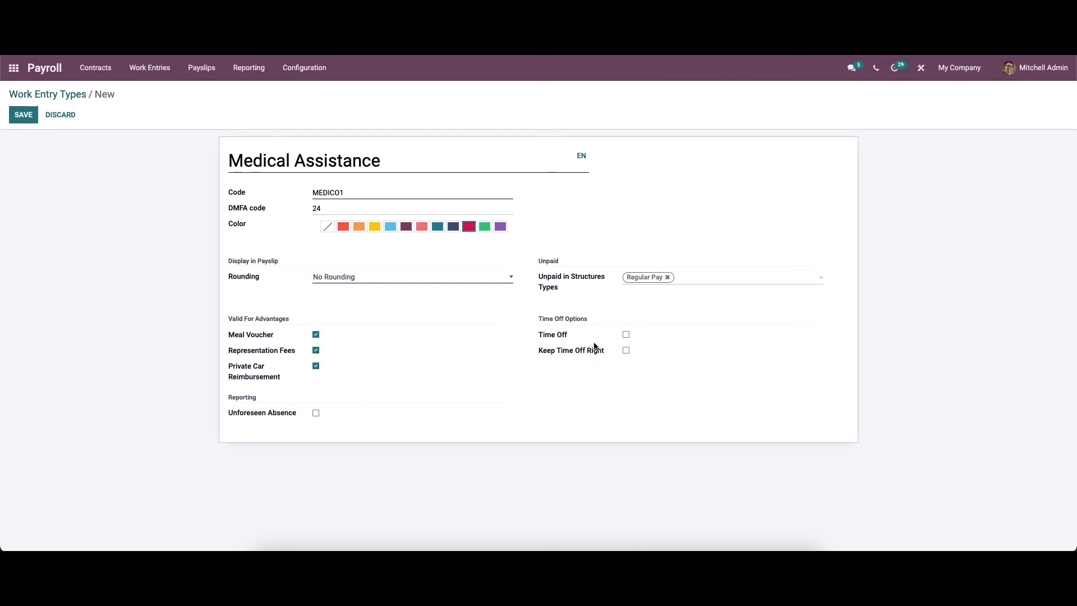
click(625, 334)
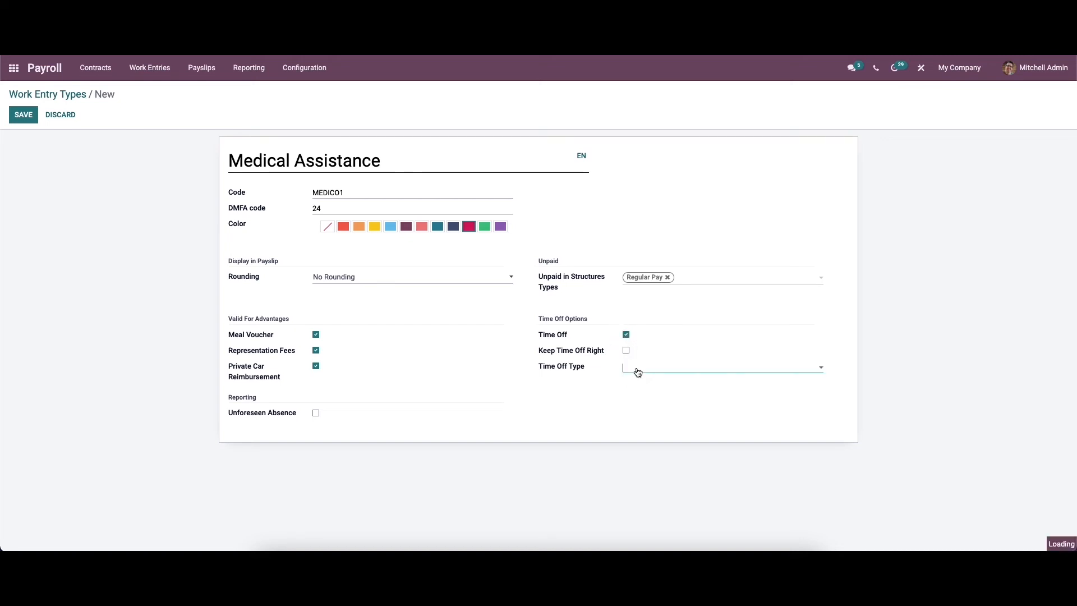
click(722, 366)
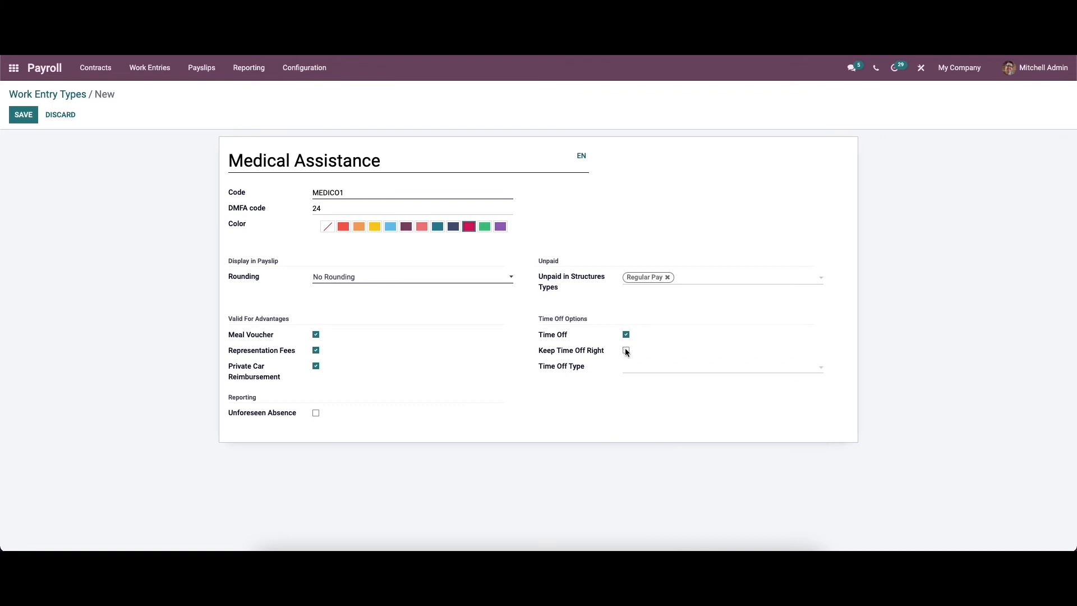
click(625, 334)
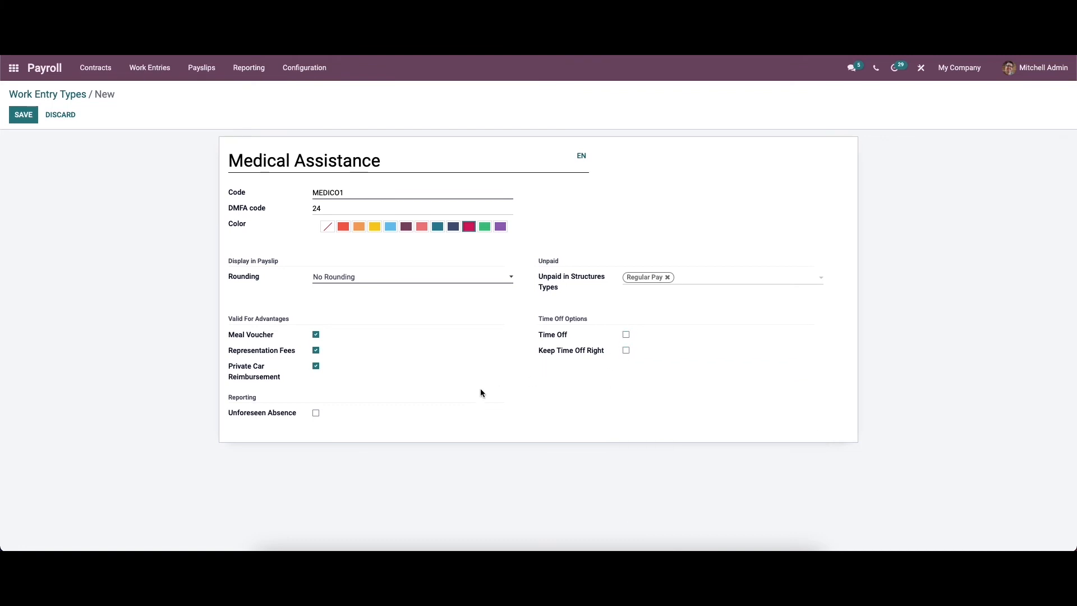
mouse_move(451, 398)
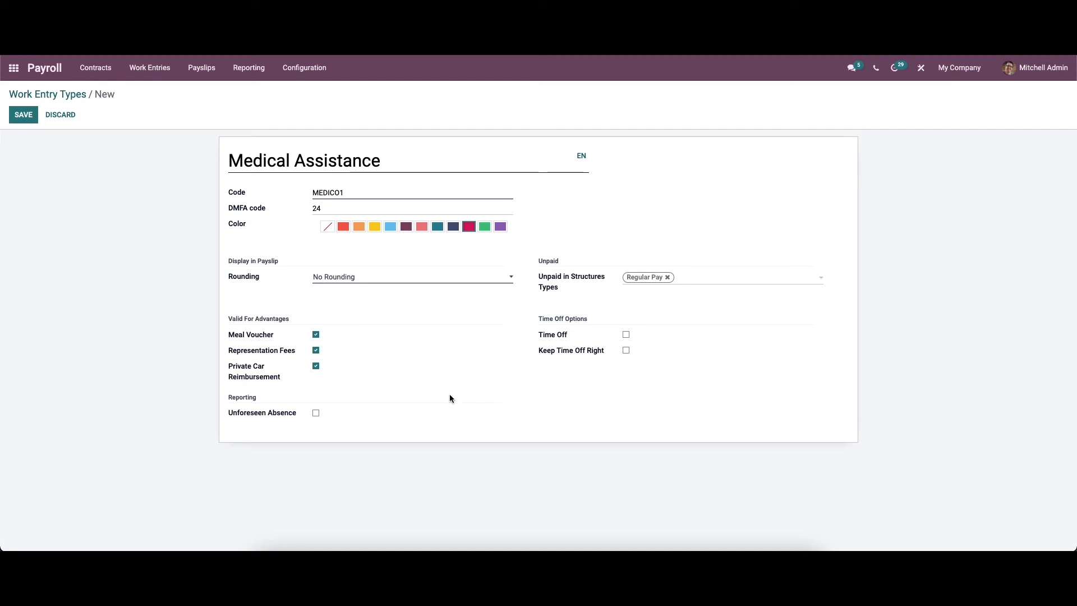
click(22, 115)
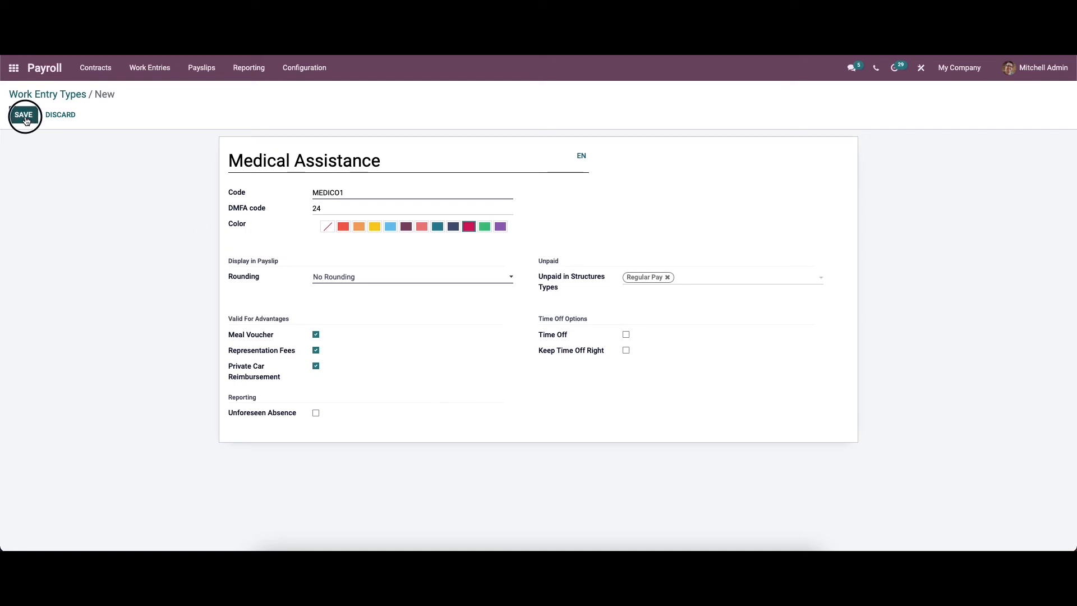
Step: Save Medical Assistance and scroll the Work Entry Types list to confirm it among 41 types
click(23, 115)
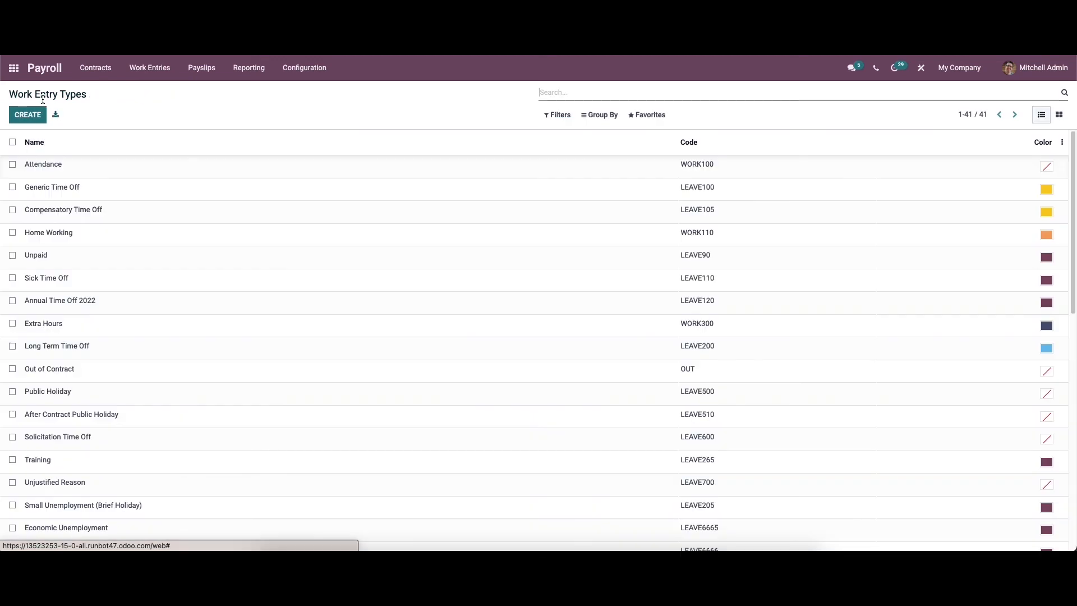
scroll(down, 3)
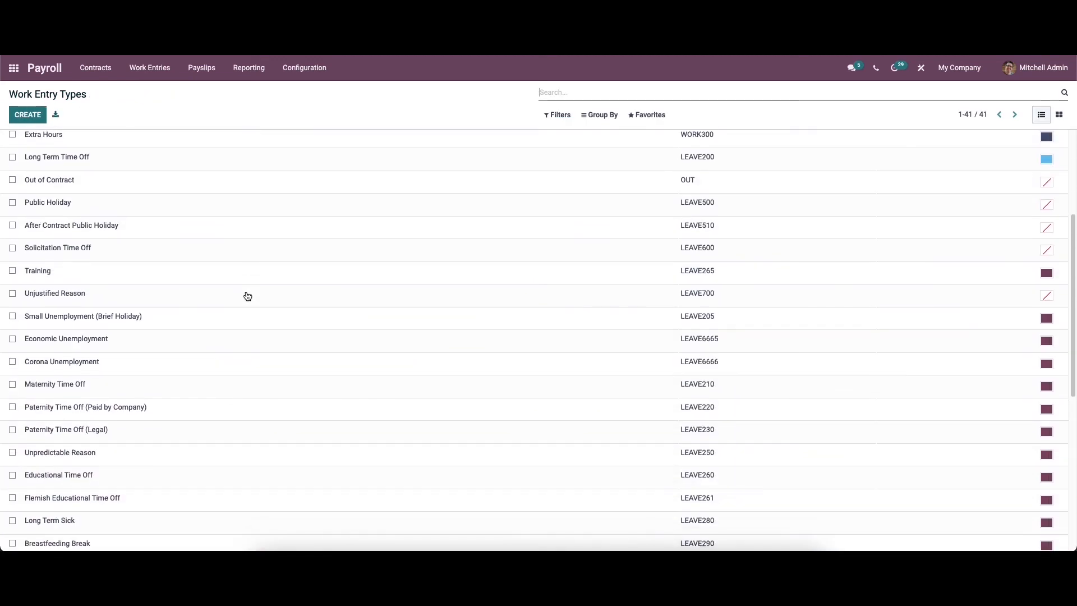
scroll(down, 3)
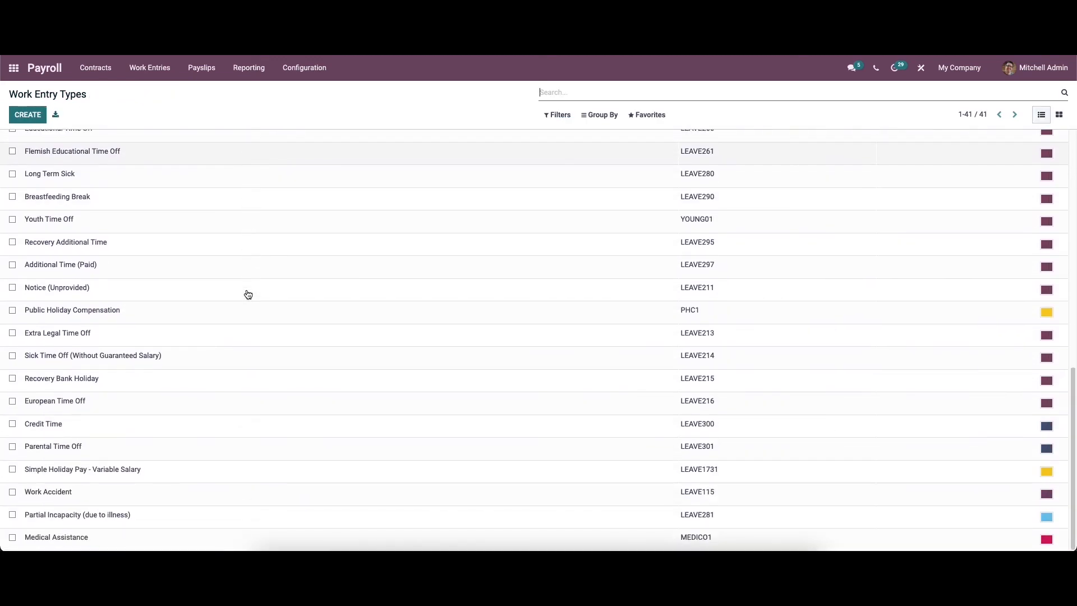
mouse_move(233, 539)
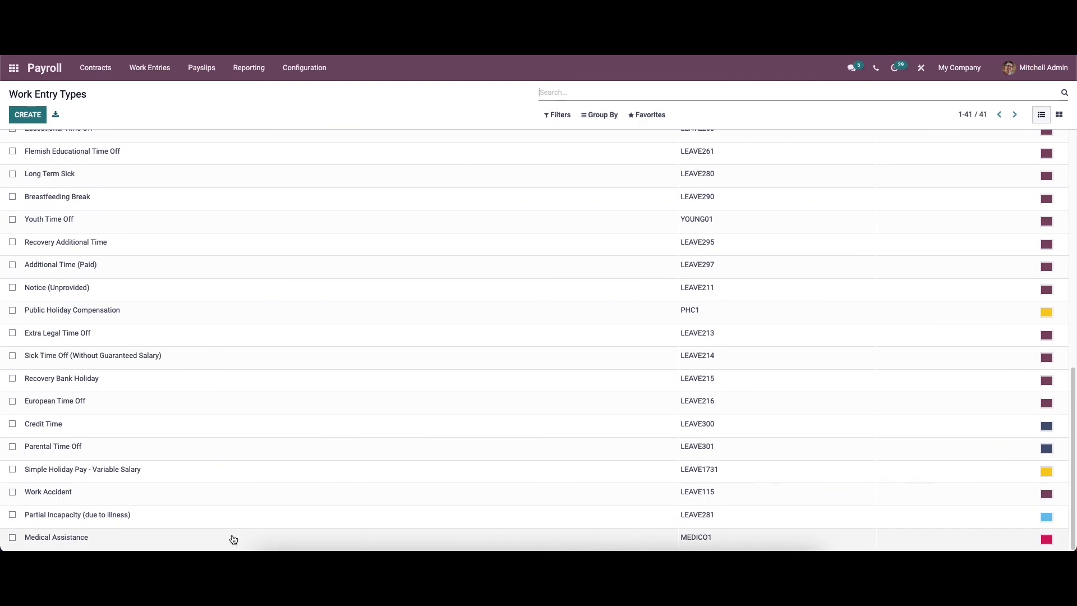
mouse_move(171, 539)
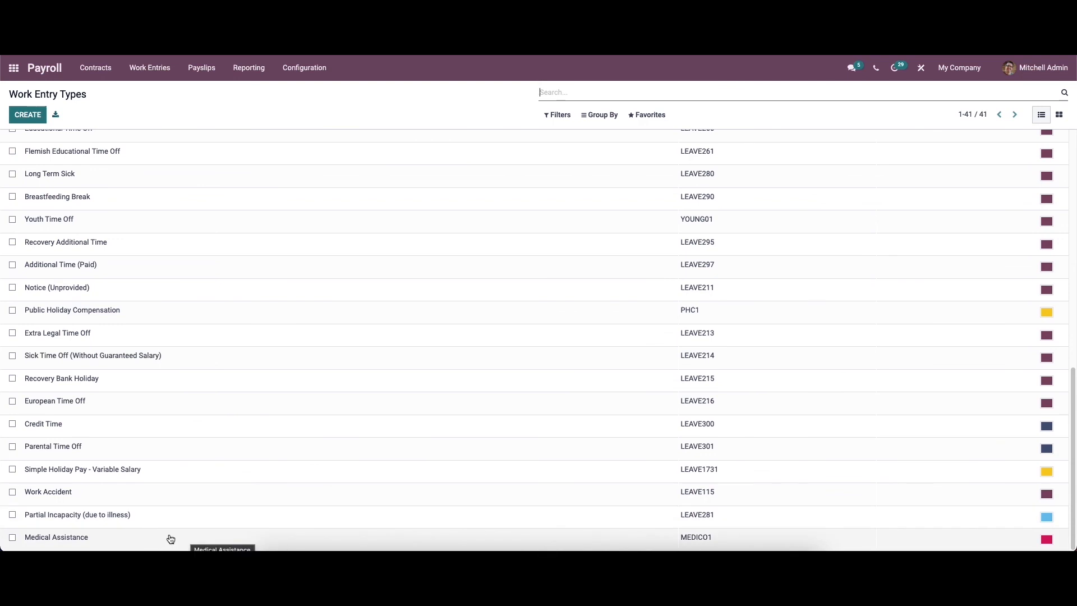
scroll(up, 3)
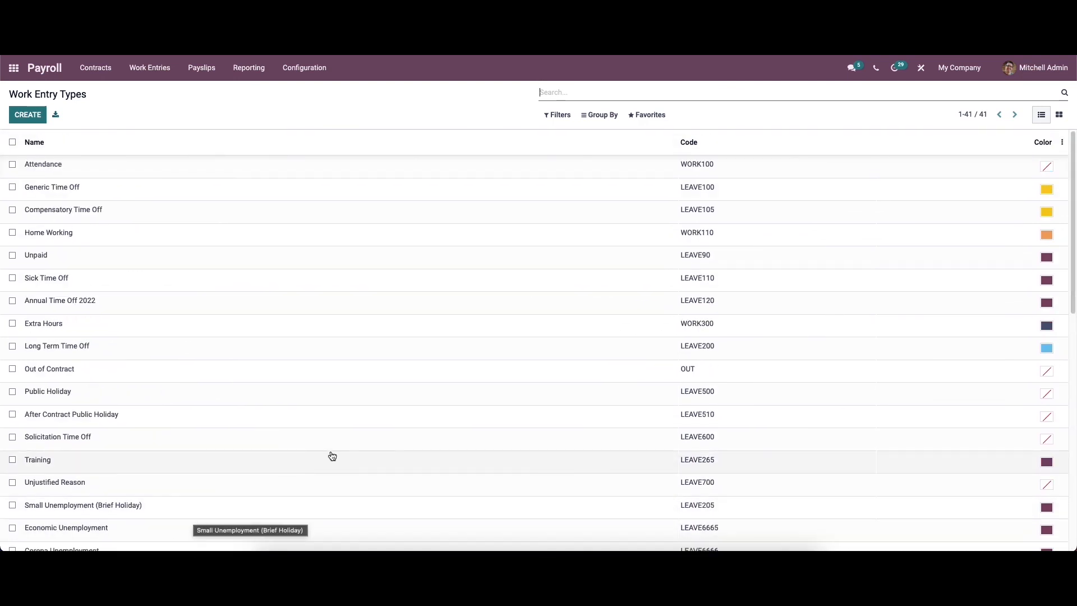
mouse_move(332, 457)
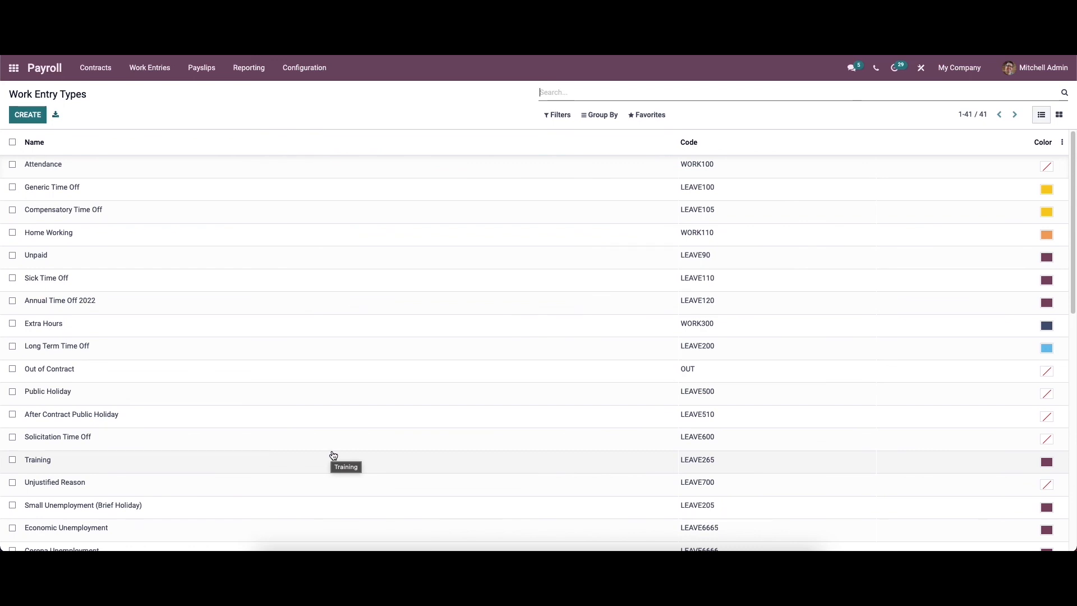
mouse_move(329, 472)
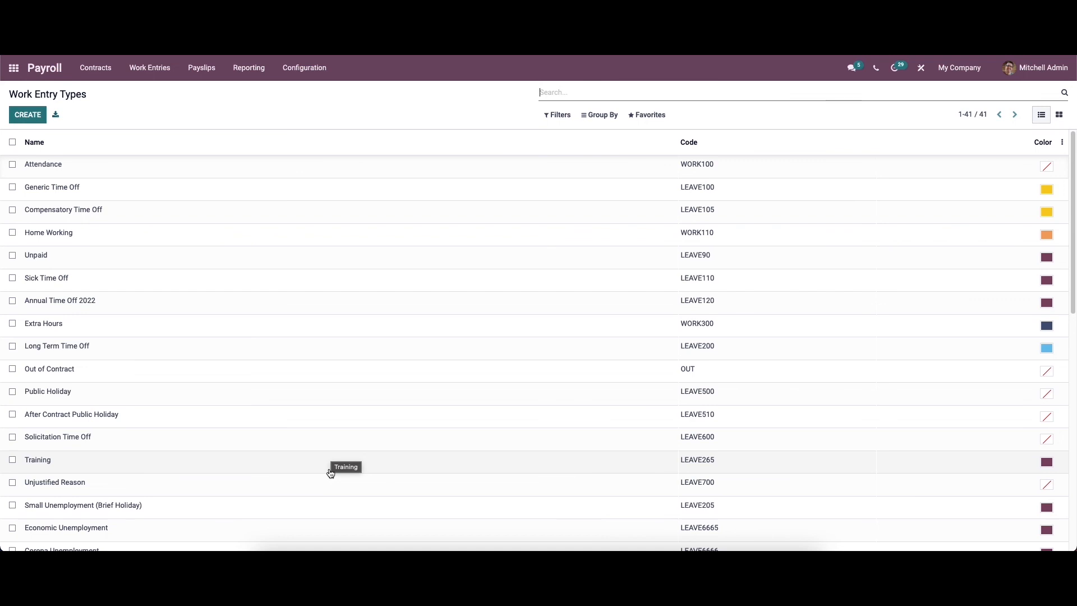
mouse_move(328, 478)
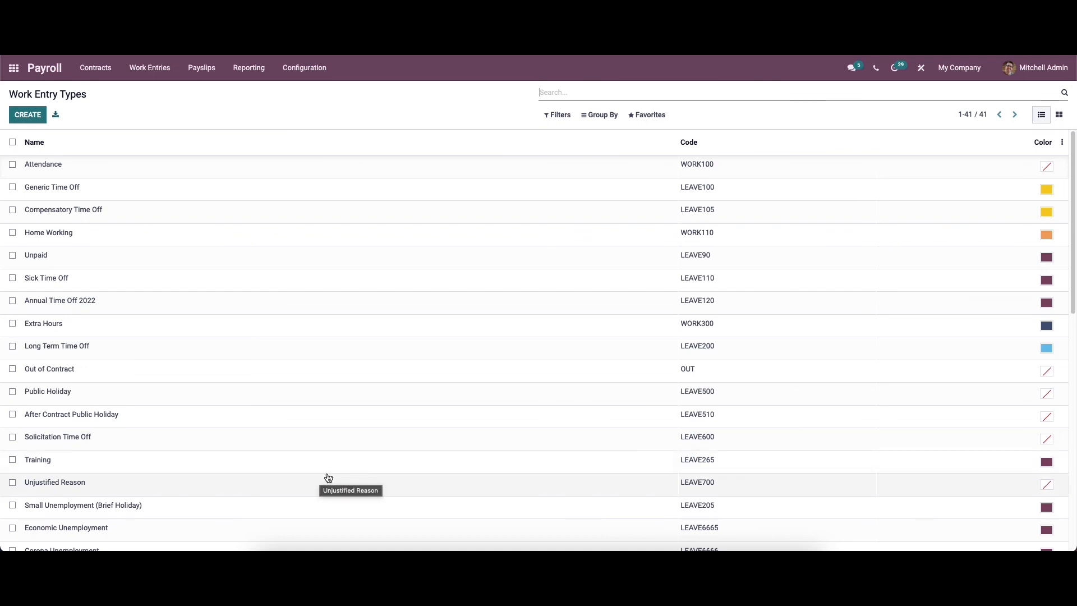